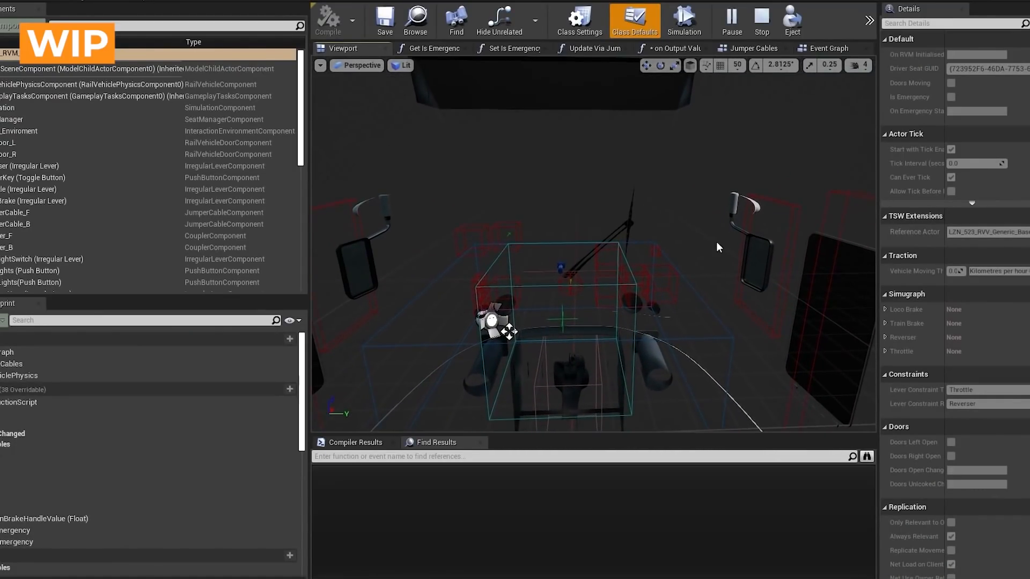
pyautogui.moveTo(670, 249)
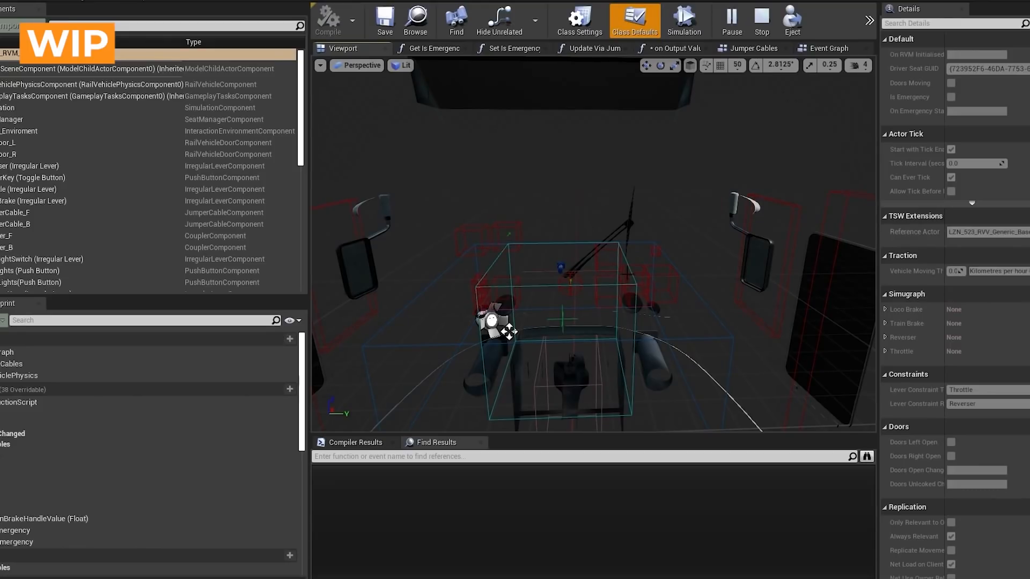
pyautogui.moveTo(636, 238)
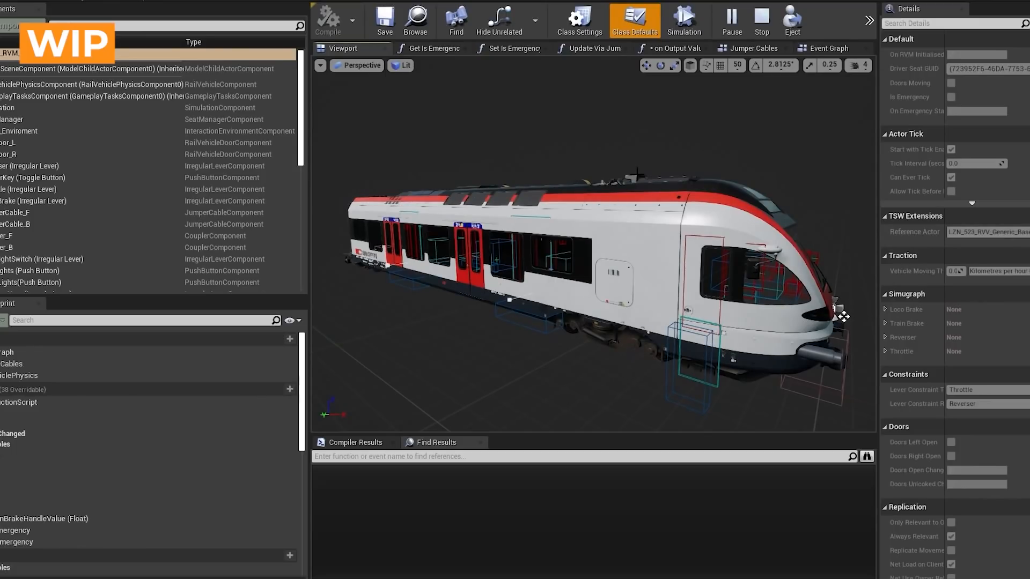
pyautogui.moveTo(649, 271)
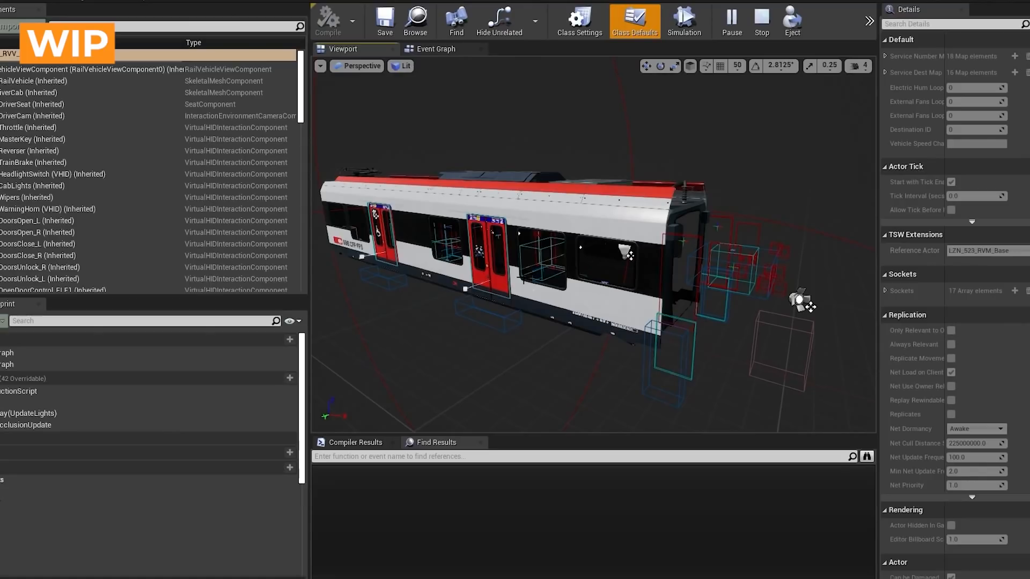
pyautogui.moveTo(550, 201)
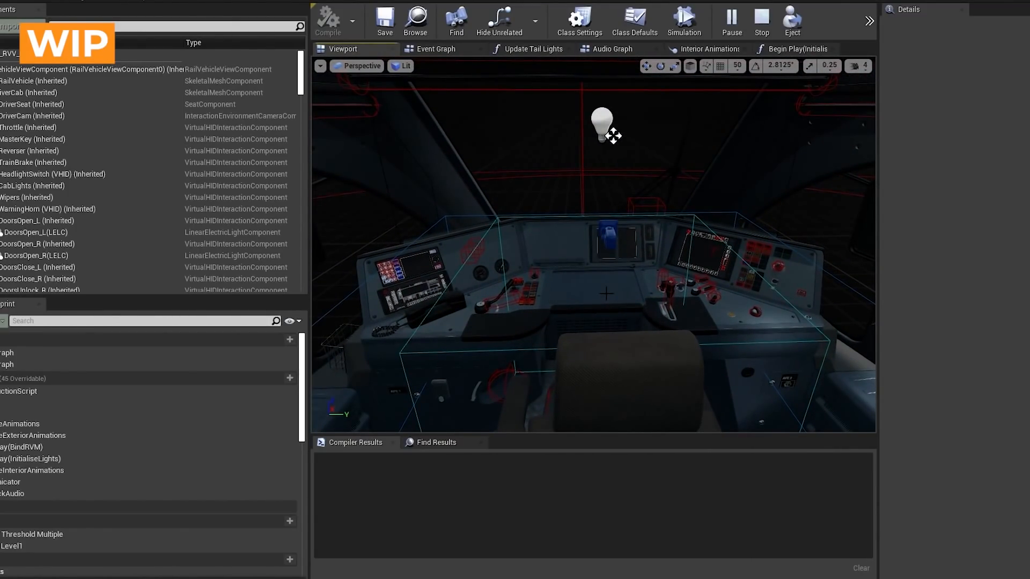
# Step: Switch to the LZN_523_RVV_ND_C carriage blueprint and show its Audio Graph tab
pyautogui.click(632, 15)
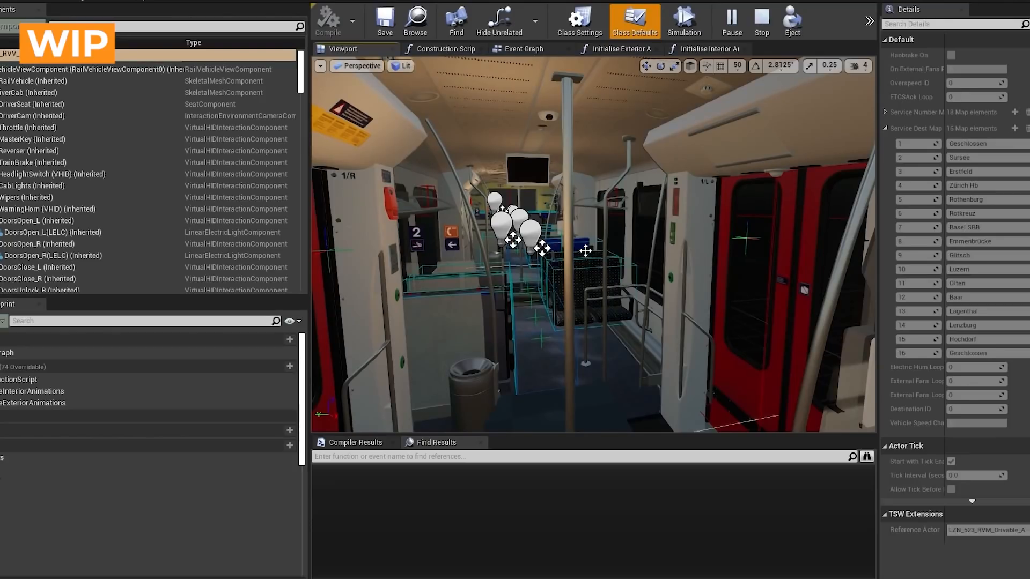
pyautogui.moveTo(620, 235)
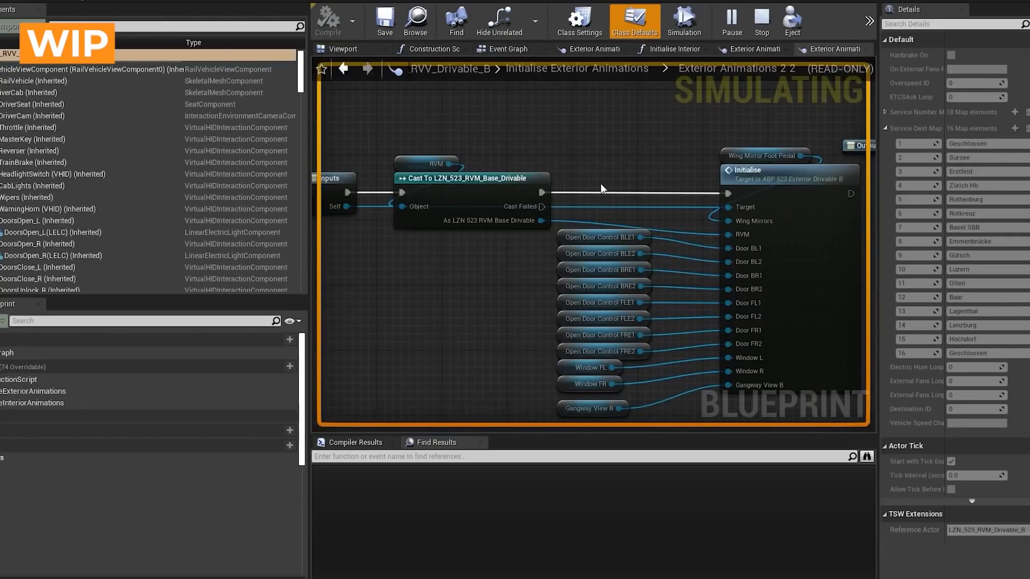
pyautogui.click(340, 48)
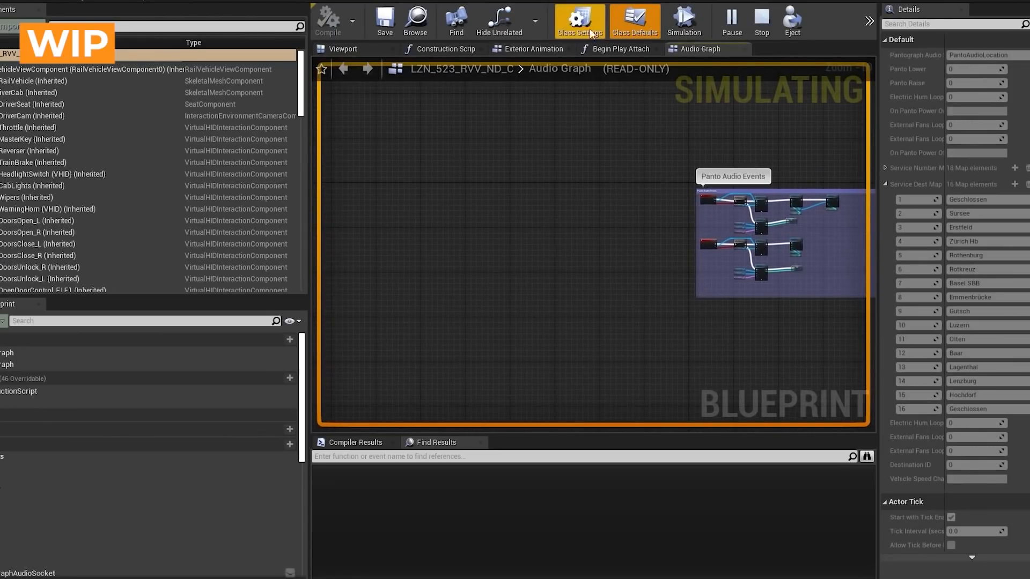
pyautogui.click(341, 49)
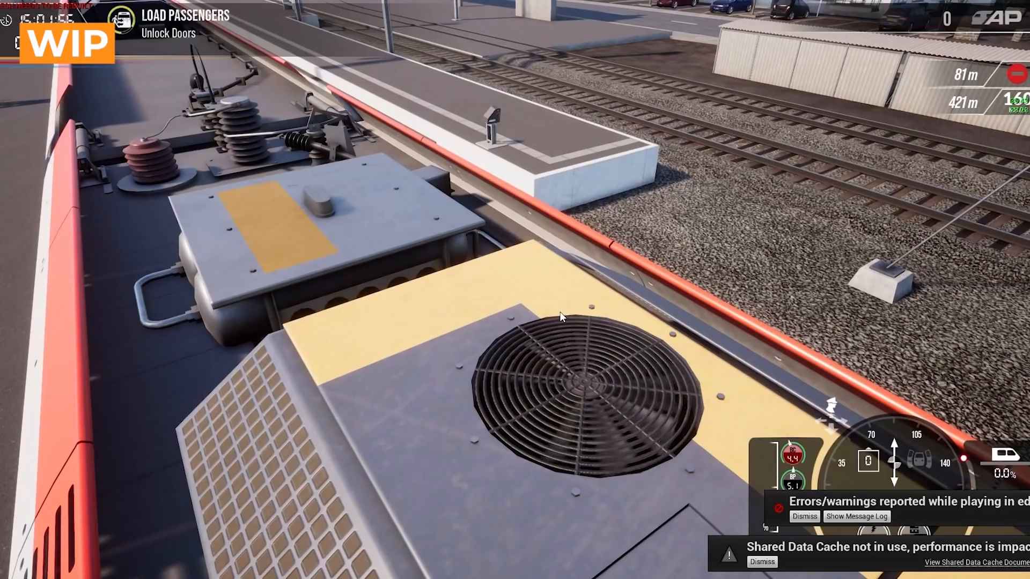
pyautogui.moveTo(677, 283)
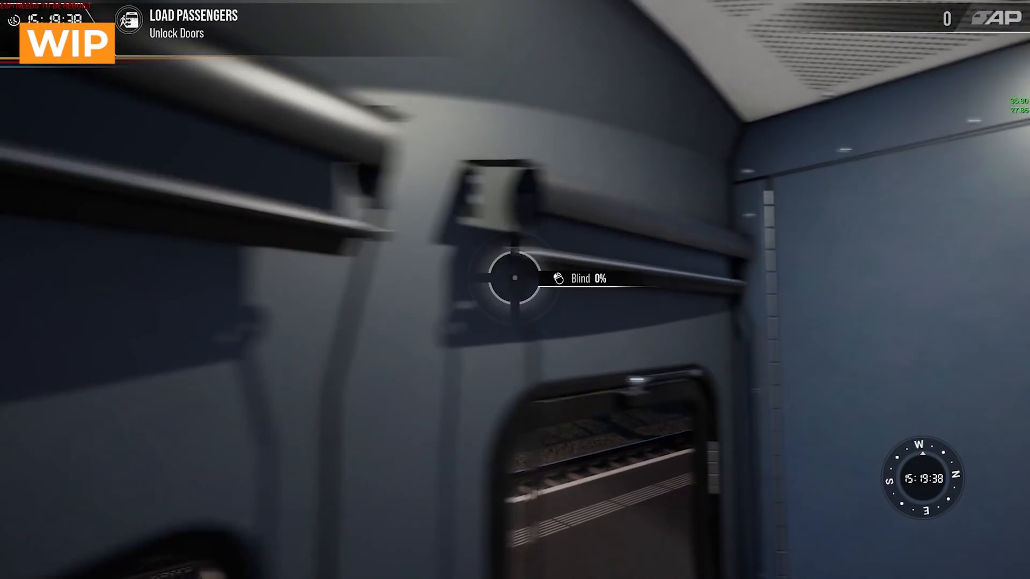
pyautogui.moveTo(515, 279)
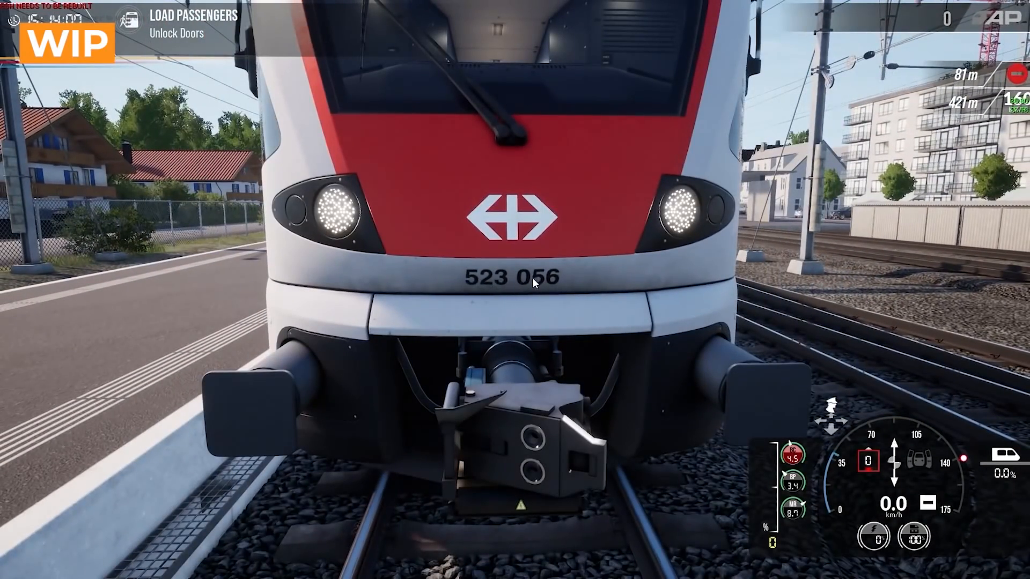
pyautogui.moveTo(494, 288)
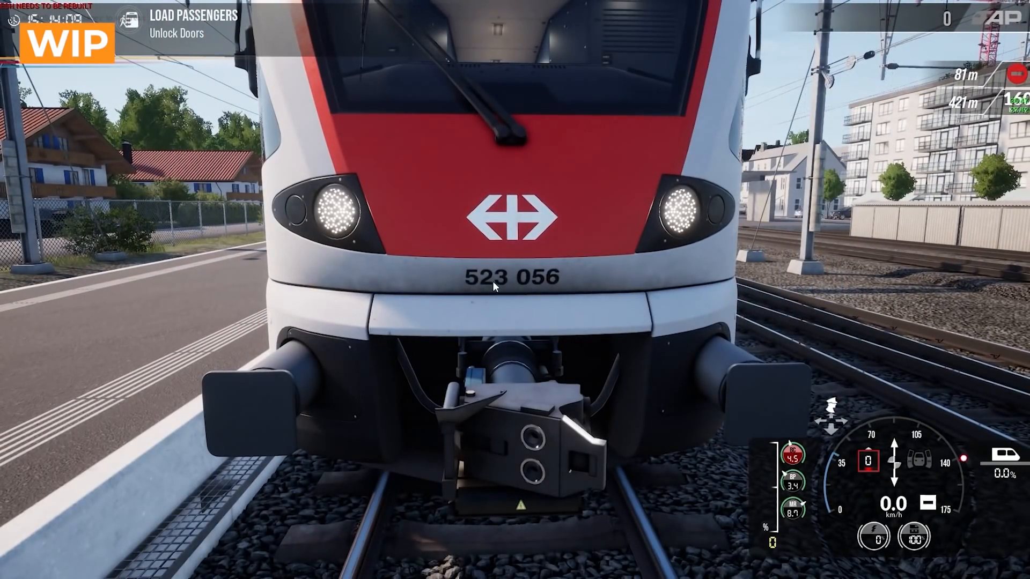
pyautogui.moveTo(539, 276)
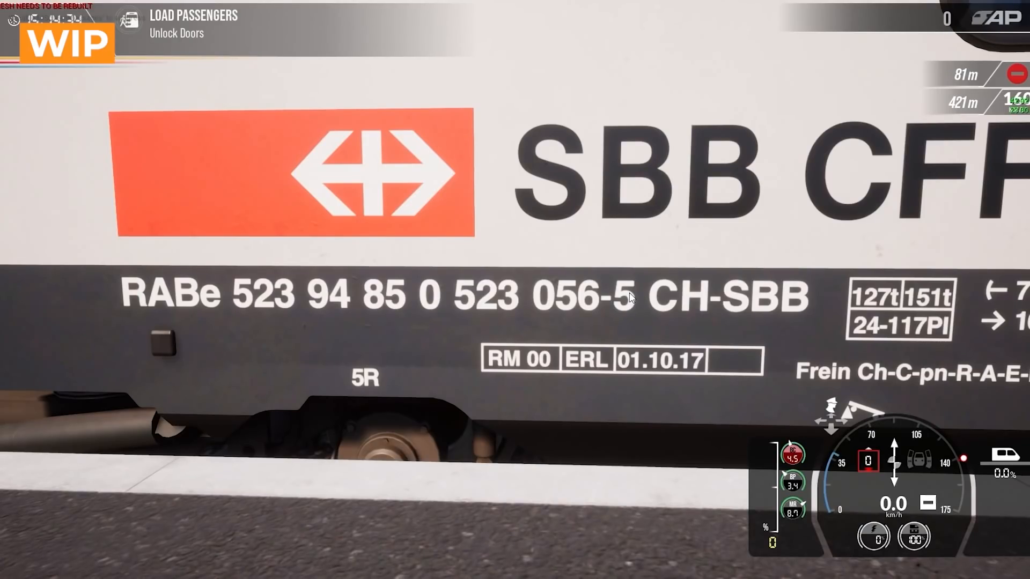
pyautogui.moveTo(392, 296)
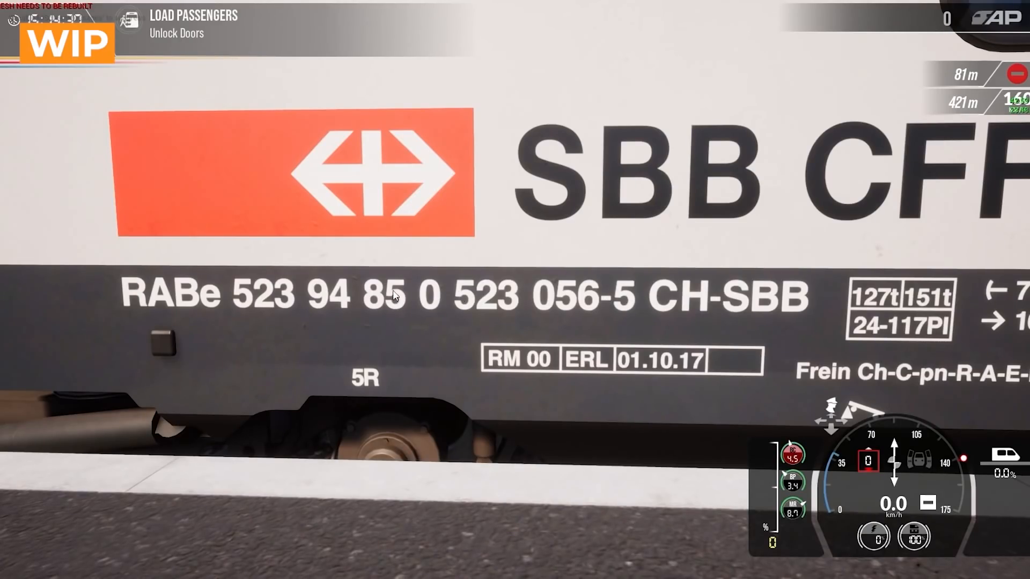
pyautogui.moveTo(312, 315)
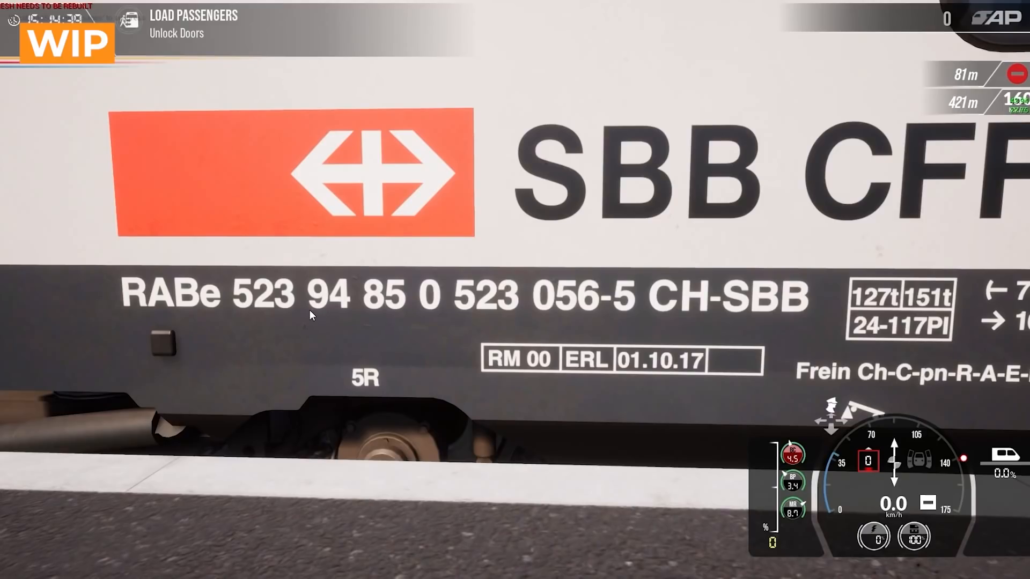
pyautogui.moveTo(271, 309)
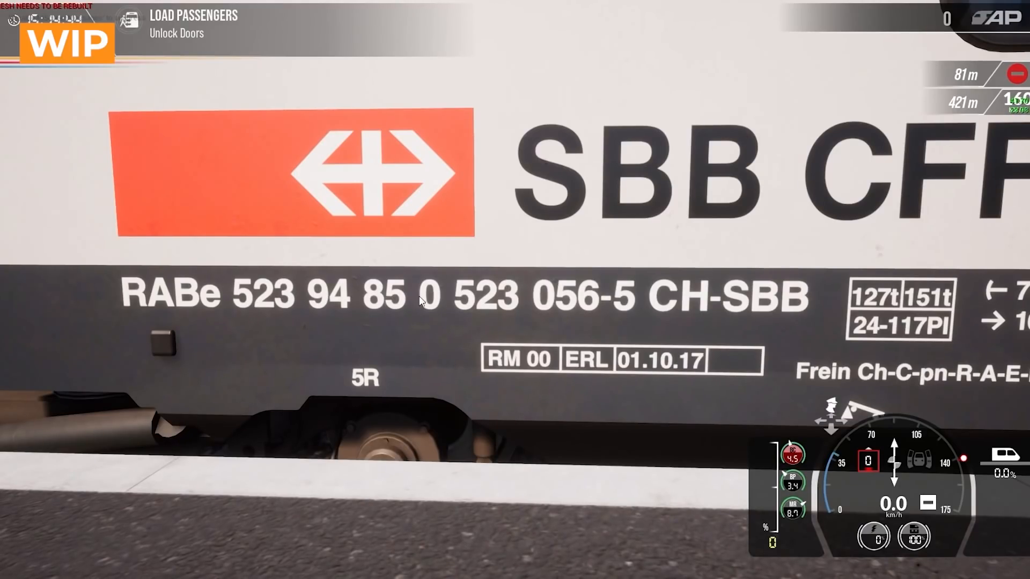
pyautogui.moveTo(634, 296)
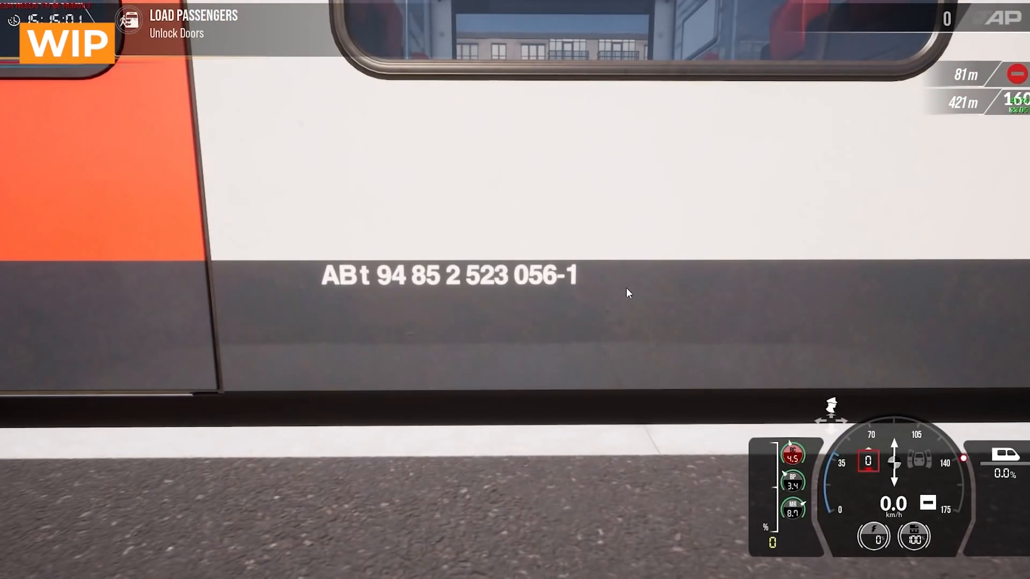
pyautogui.moveTo(458, 292)
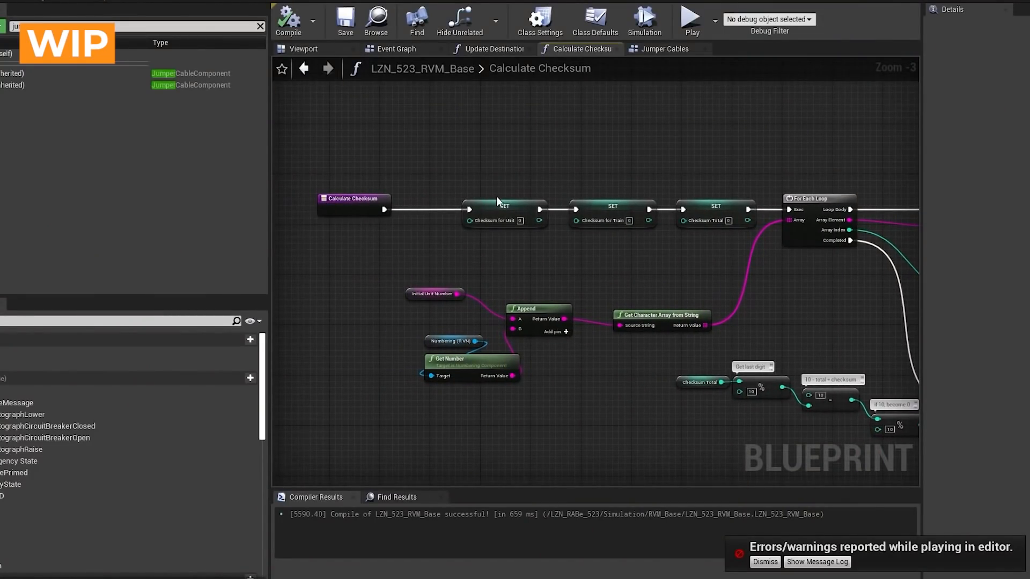
pyautogui.moveTo(567, 174)
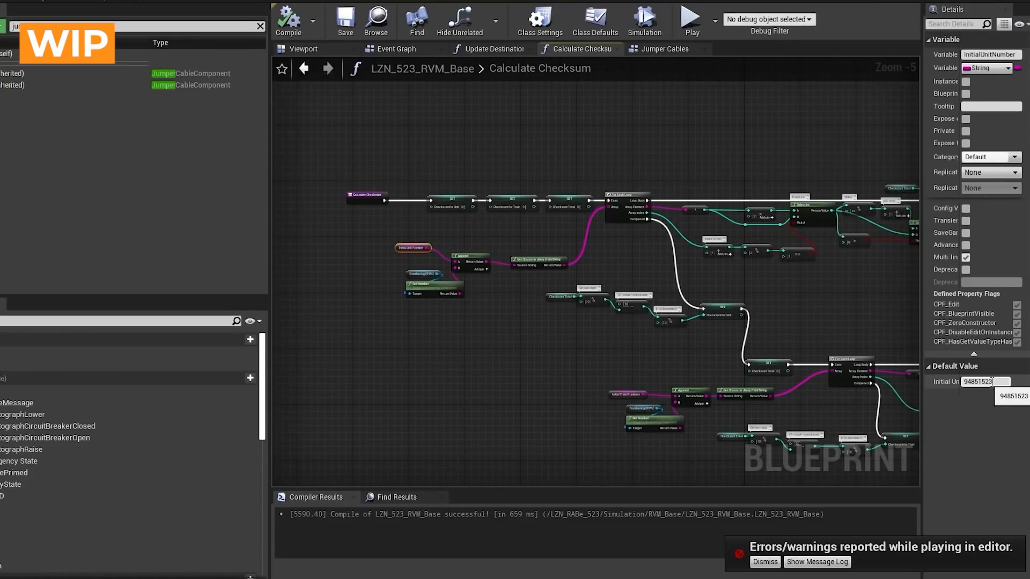
pyautogui.moveTo(983, 400)
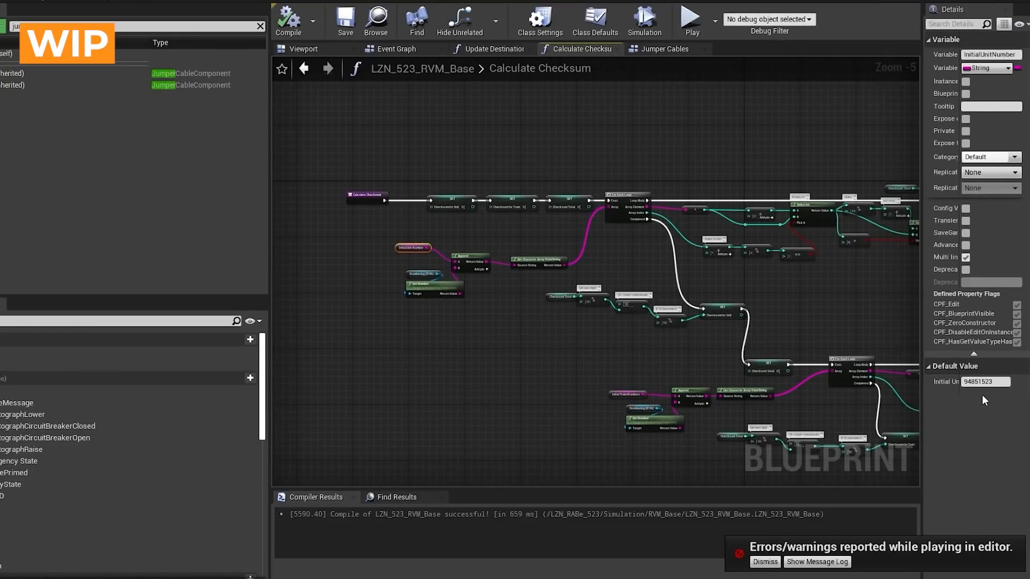
pyautogui.click(984, 381)
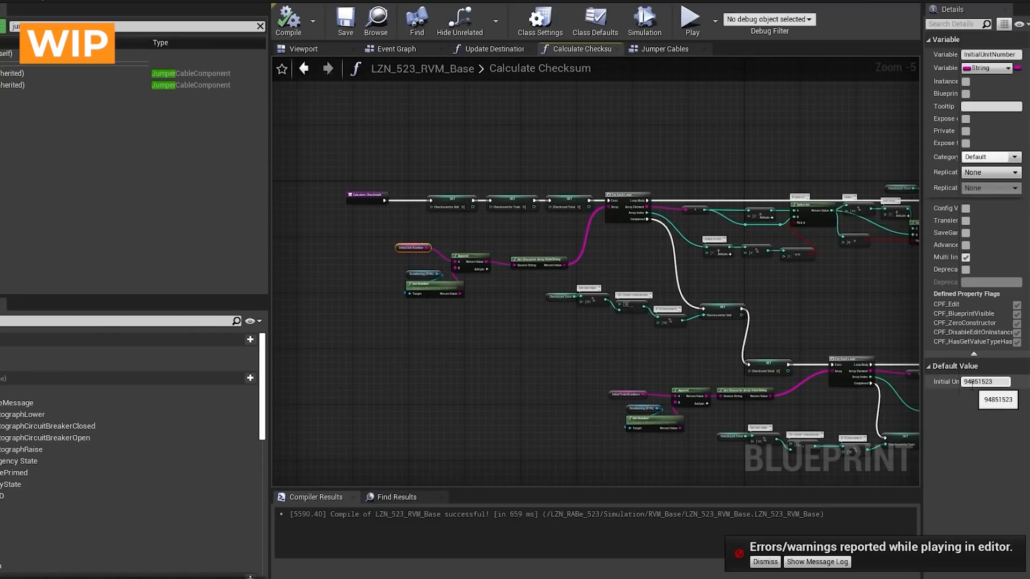
pyautogui.click(980, 381)
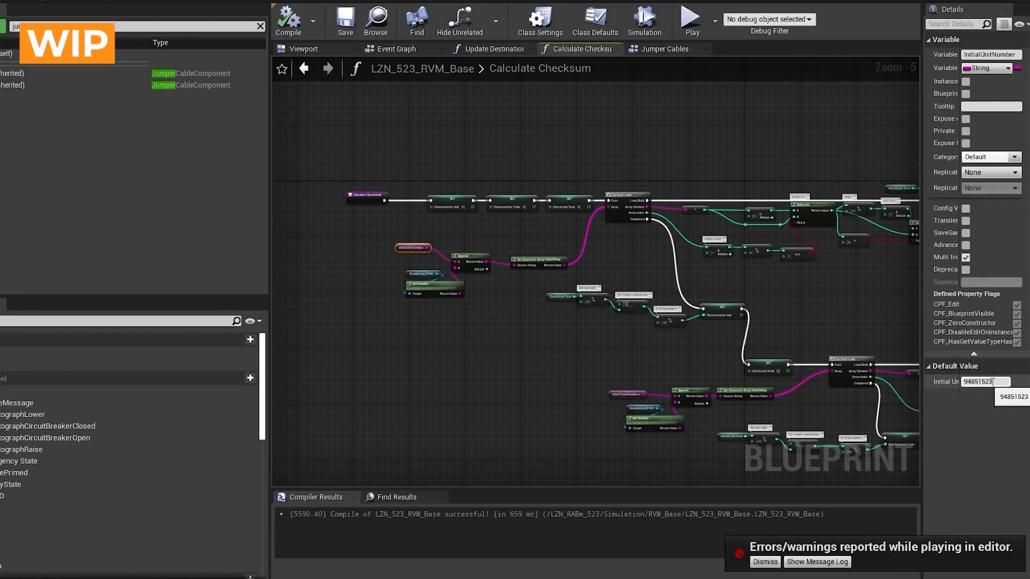
pyautogui.click(982, 381)
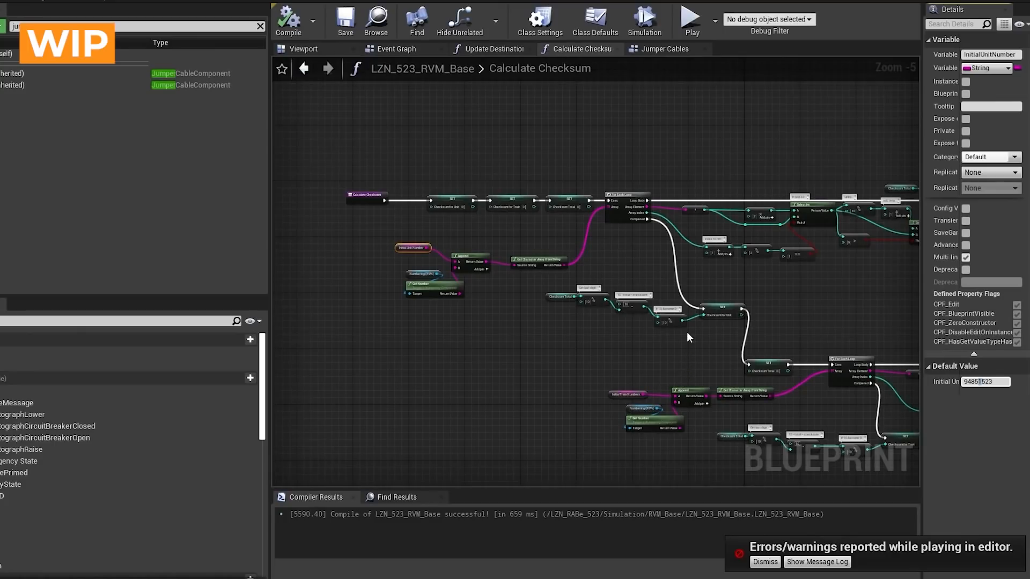
pyautogui.moveTo(667, 338)
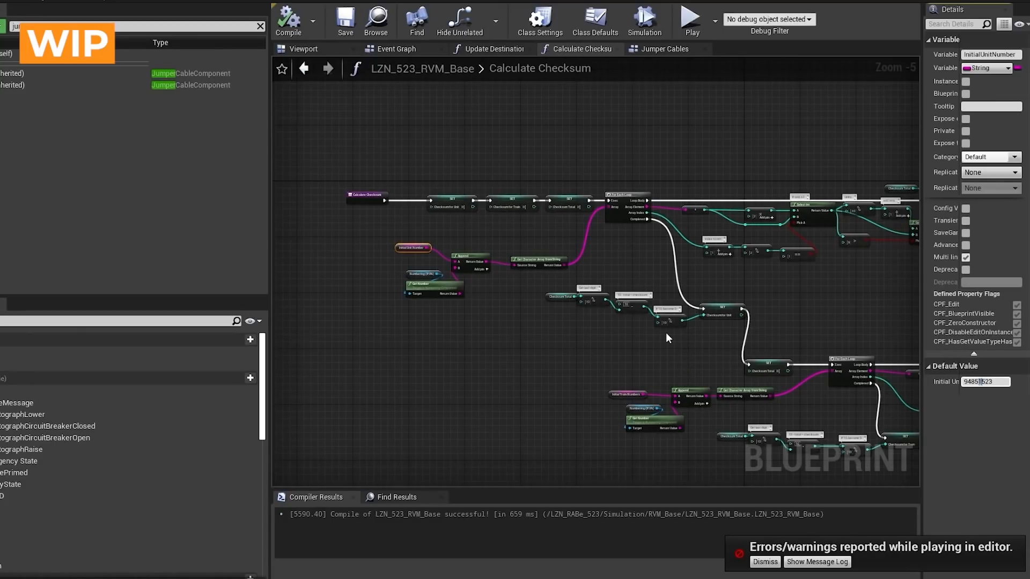
pyautogui.moveTo(588, 334)
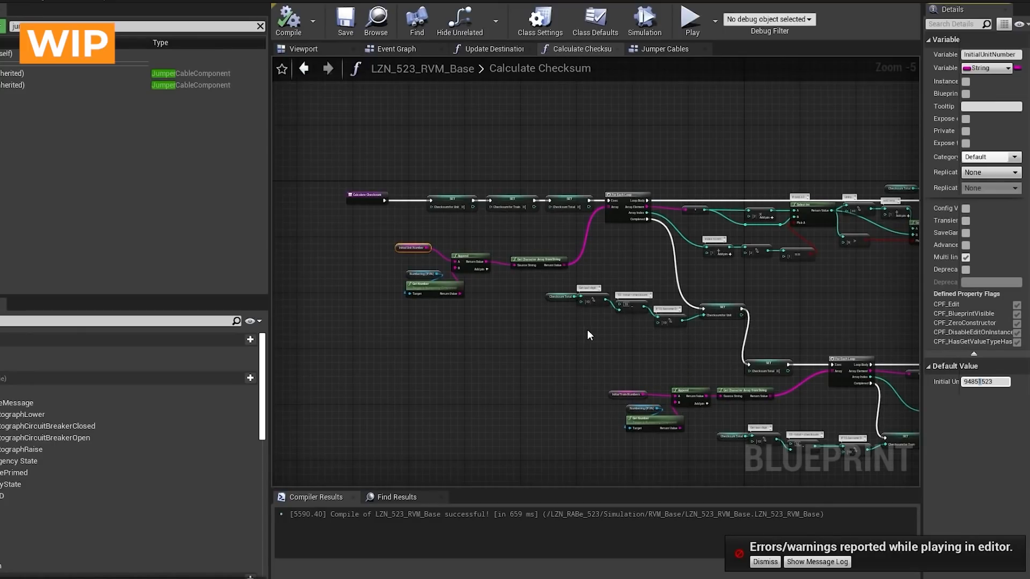
pyautogui.moveTo(864, 331)
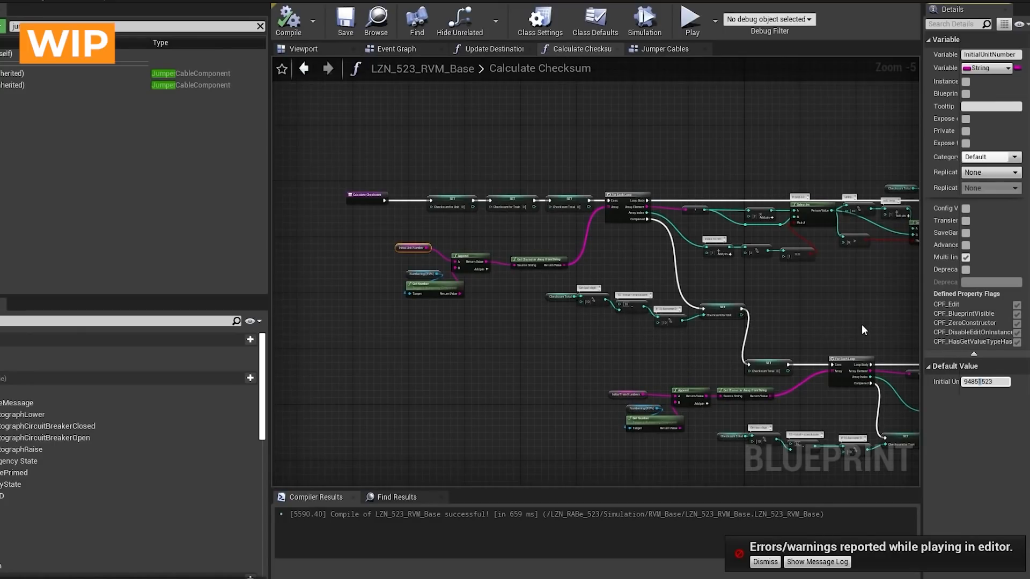
pyautogui.moveTo(745, 284)
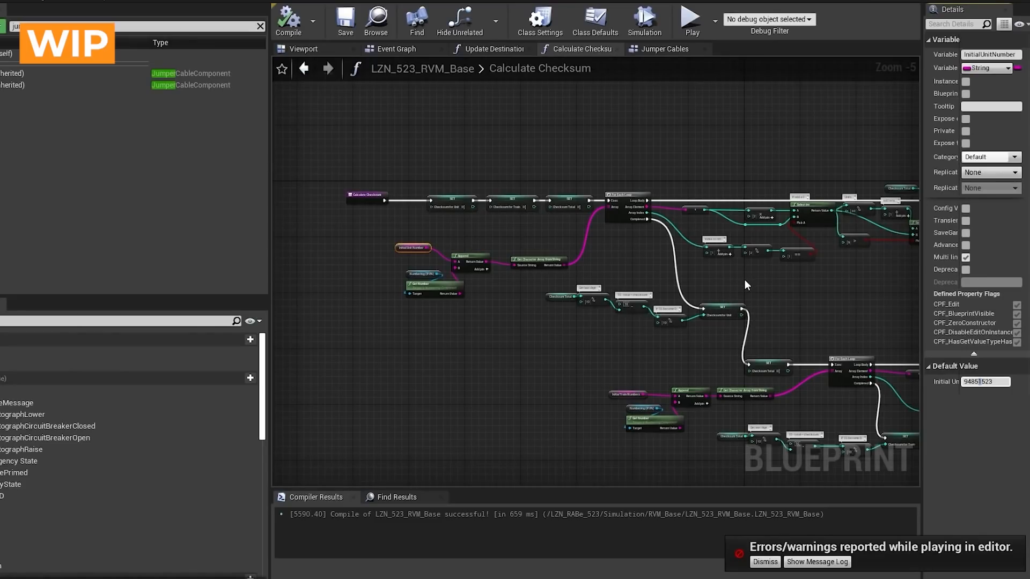
pyautogui.moveTo(759, 290)
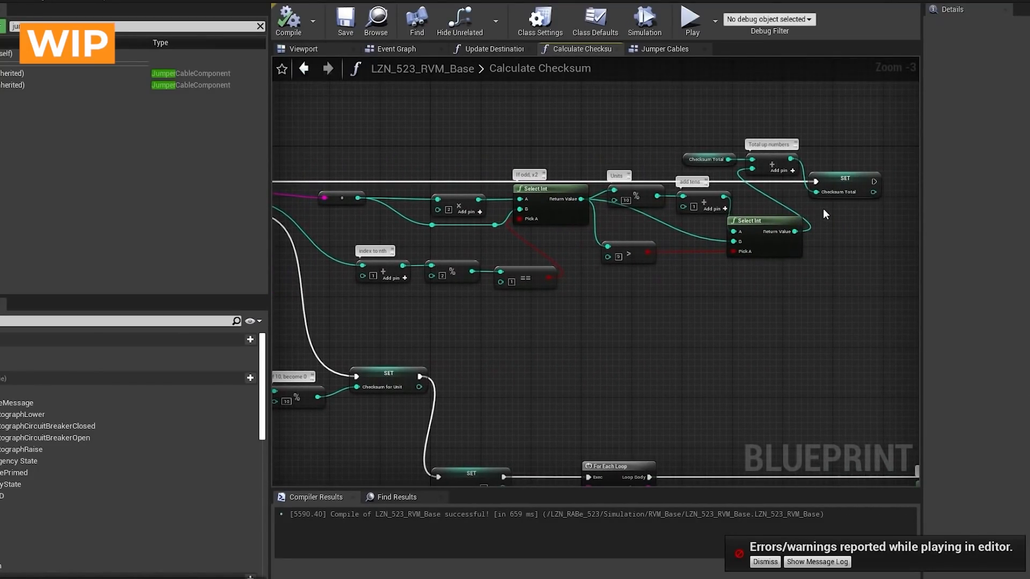
pyautogui.moveTo(848, 182)
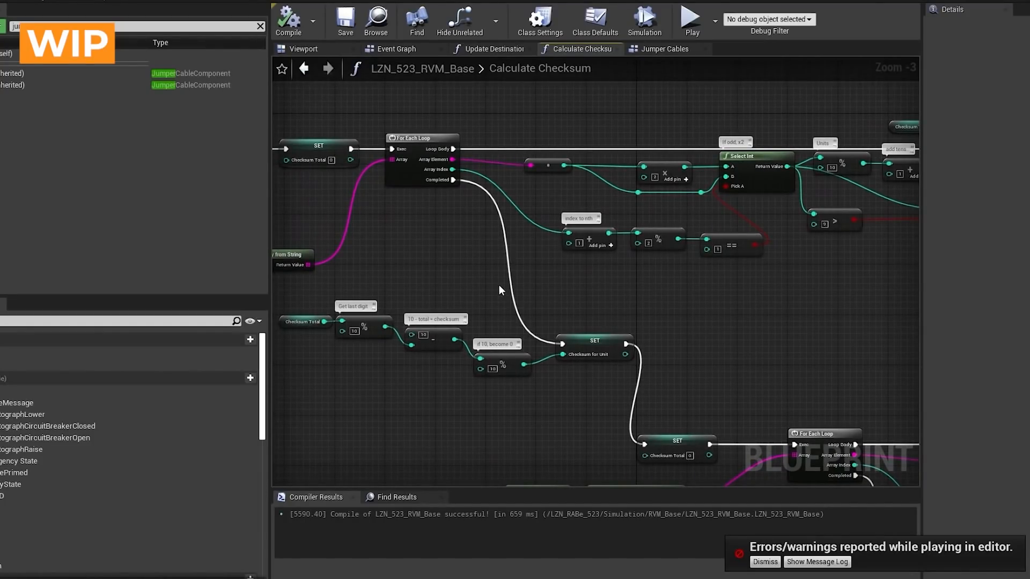
pyautogui.moveTo(459, 300)
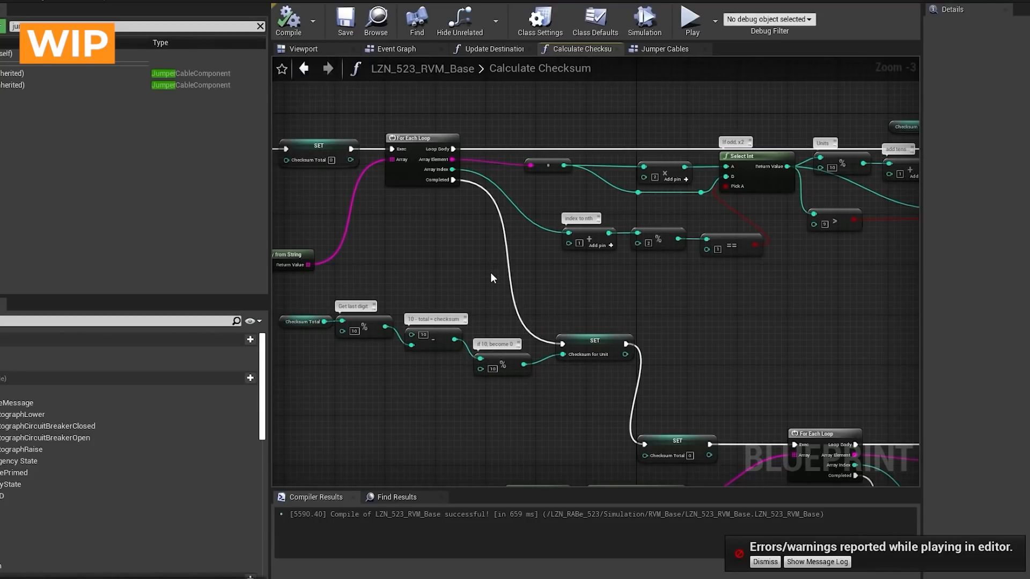
pyautogui.moveTo(488, 281)
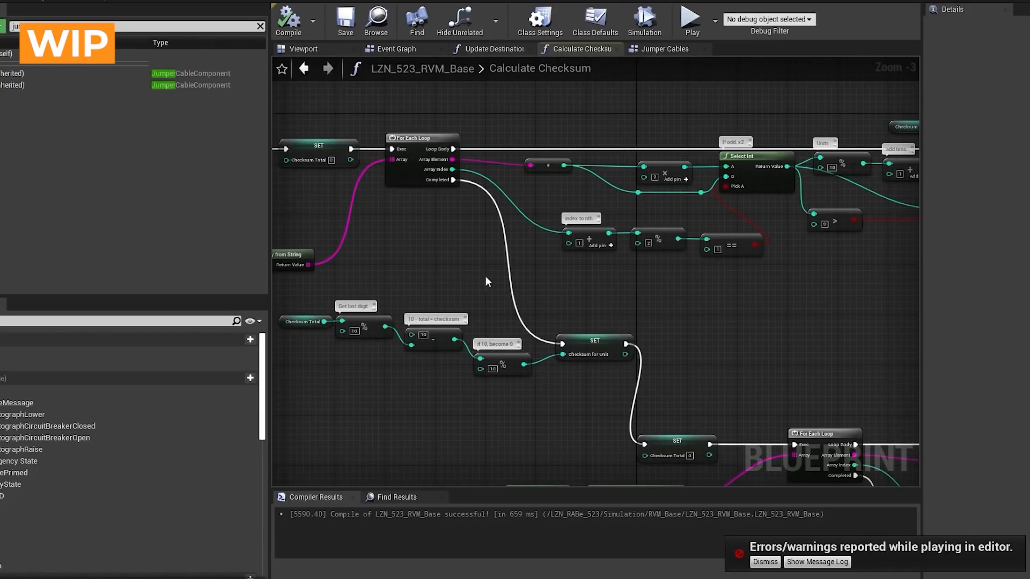
pyautogui.scroll(-3)
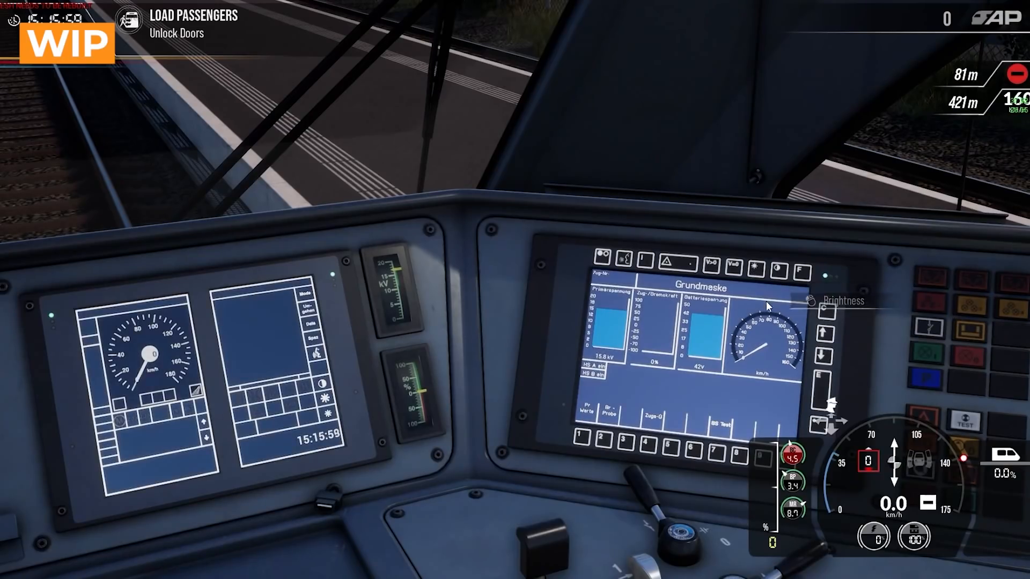
pyautogui.click(645, 260)
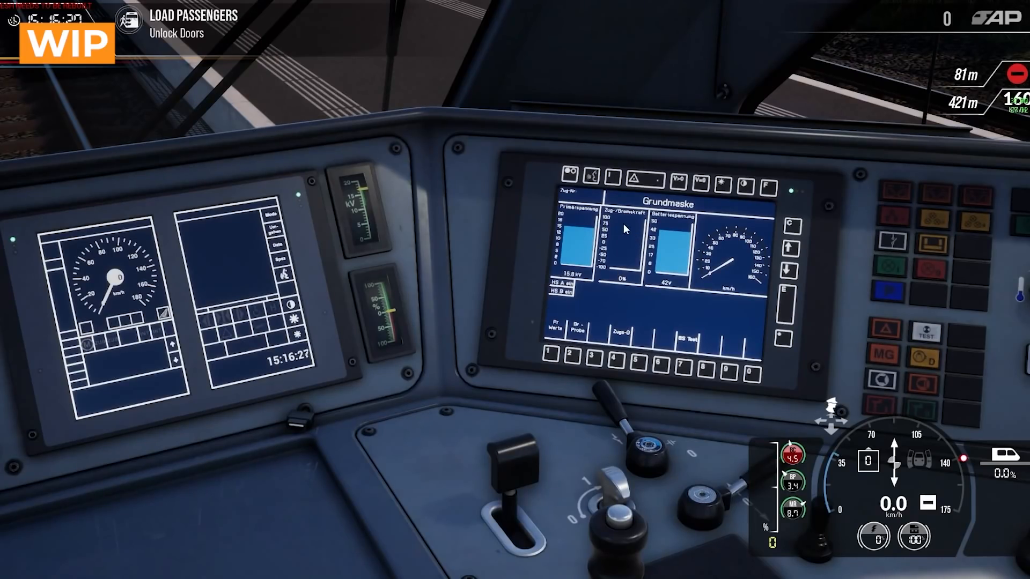
pyautogui.moveTo(755, 262)
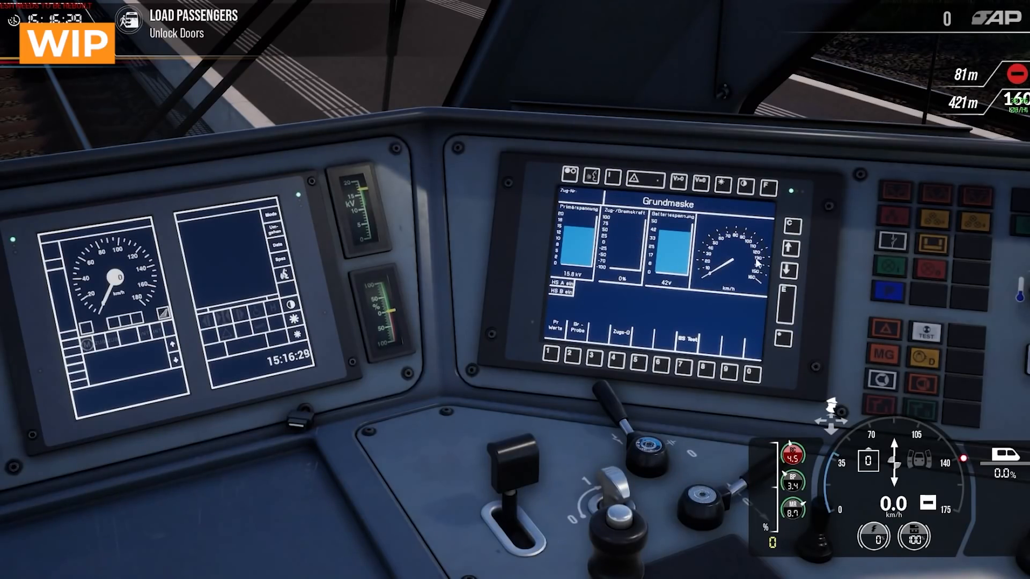
pyautogui.moveTo(857, 339)
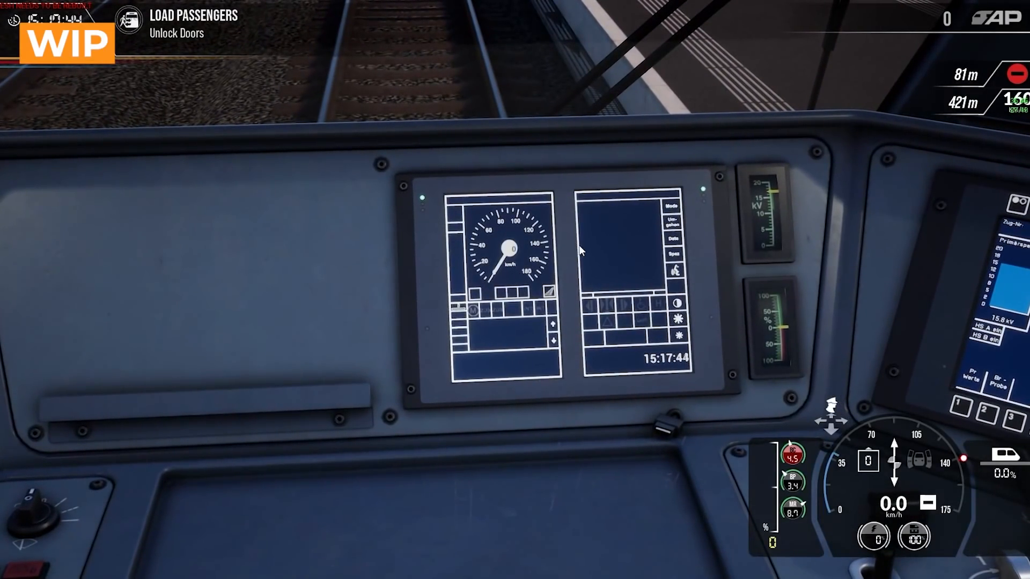
pyautogui.moveTo(591, 277)
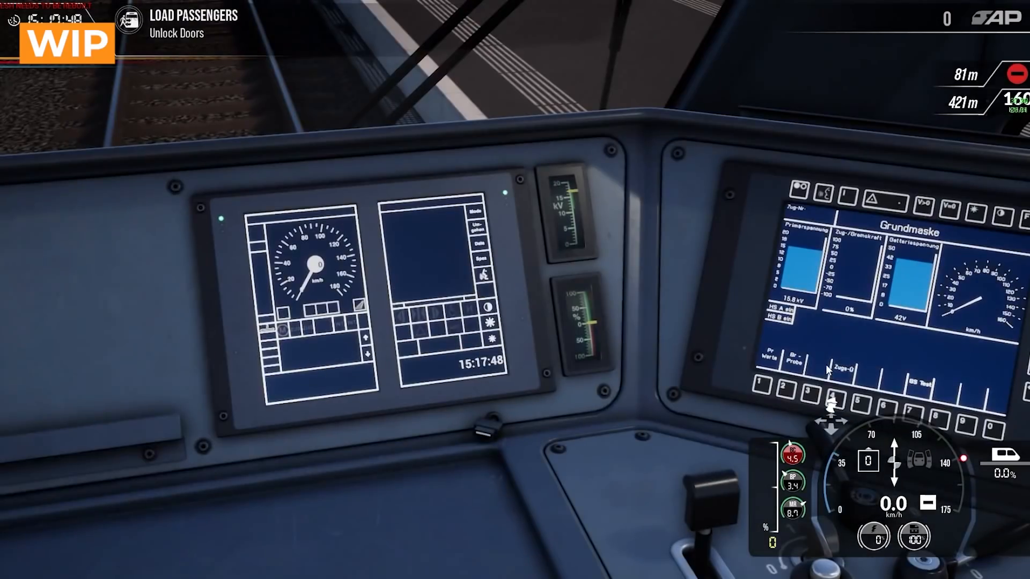
pyautogui.moveTo(523, 283)
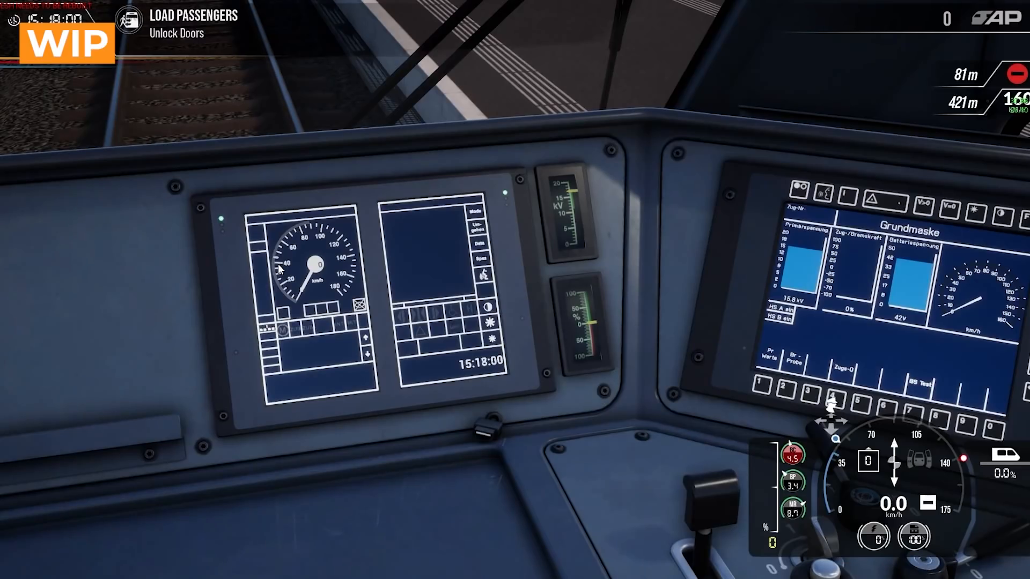
pyautogui.moveTo(371, 261)
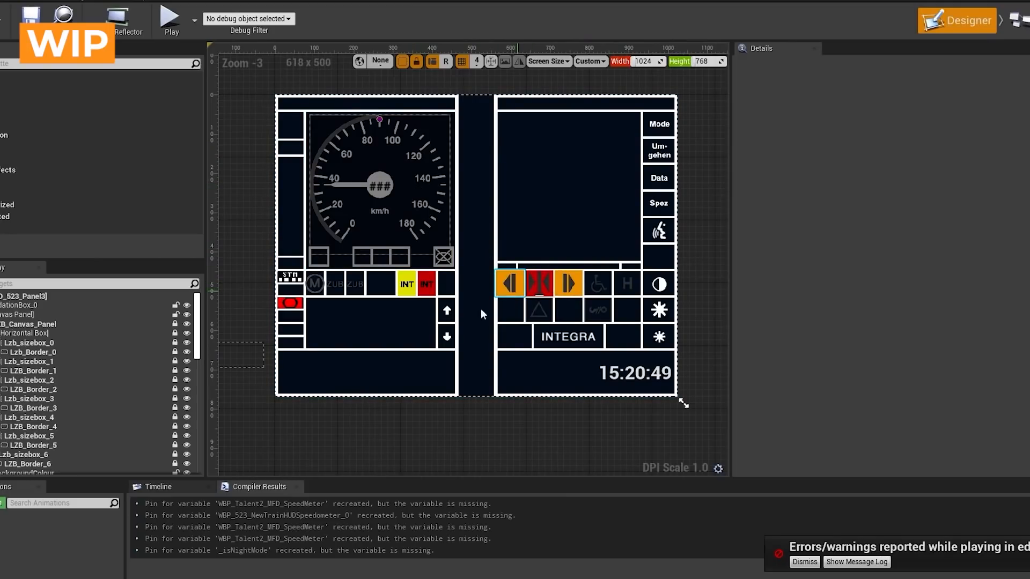
# Step: Inspect the DoorLeftUnlocked indicator's details in the ETCS display widget's Designer
pyautogui.click(466, 300)
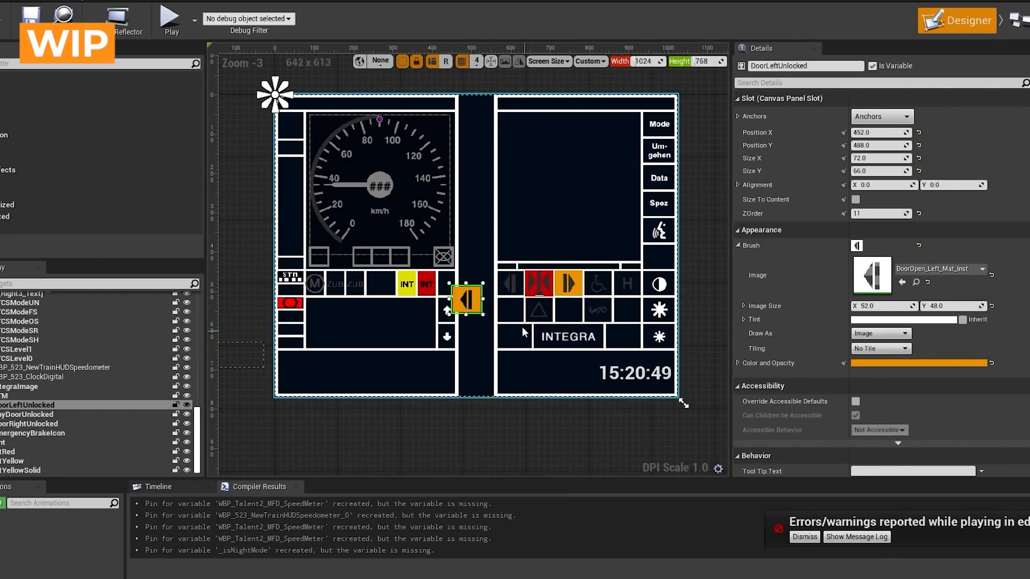
pyautogui.click(249, 97)
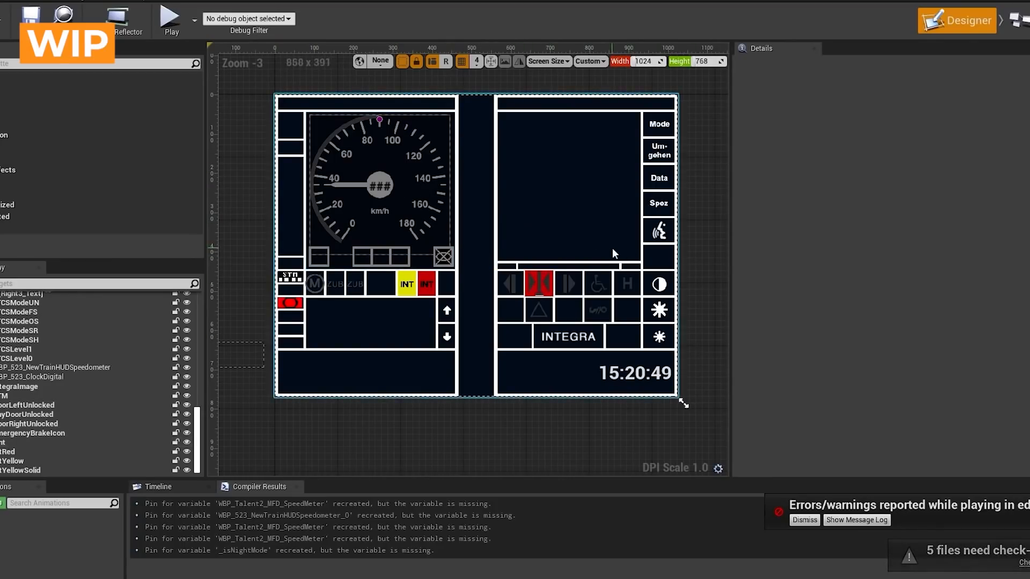
pyautogui.click(688, 47)
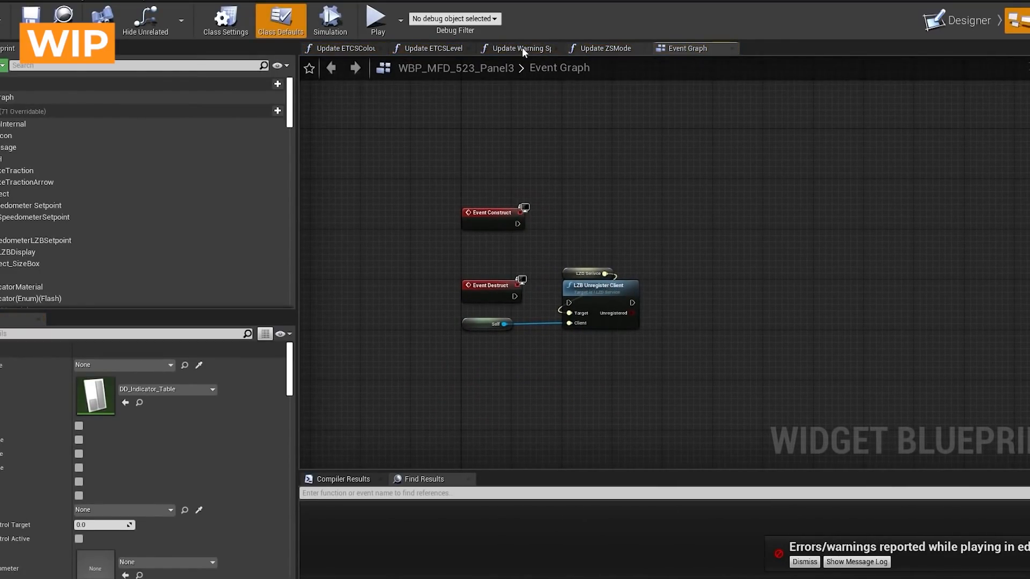
# Step: Review the Switch on E_ZS_Modes outputs in Panel3's Update ZSMode graph
pyautogui.click(605, 48)
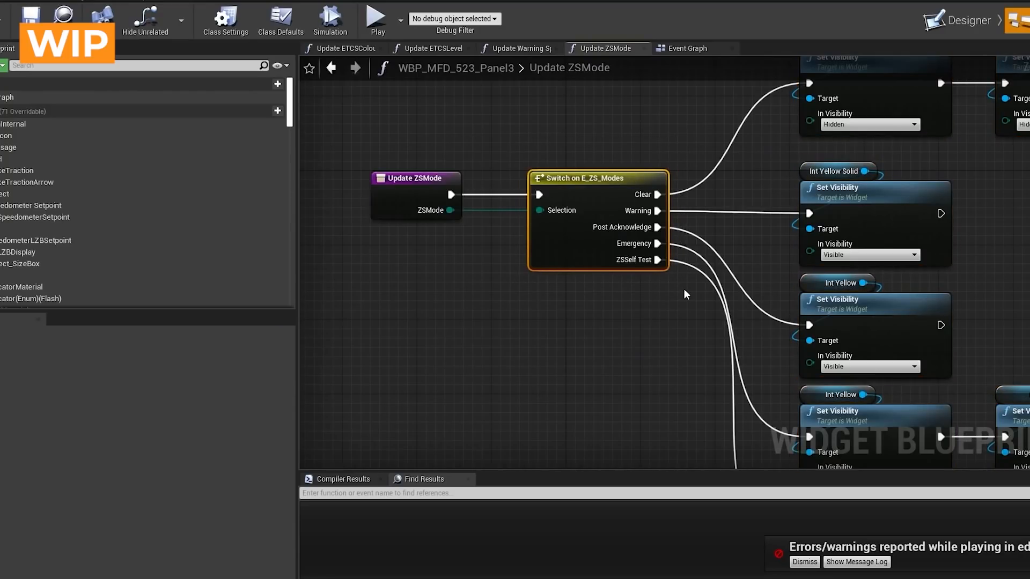
pyautogui.moveTo(685, 188)
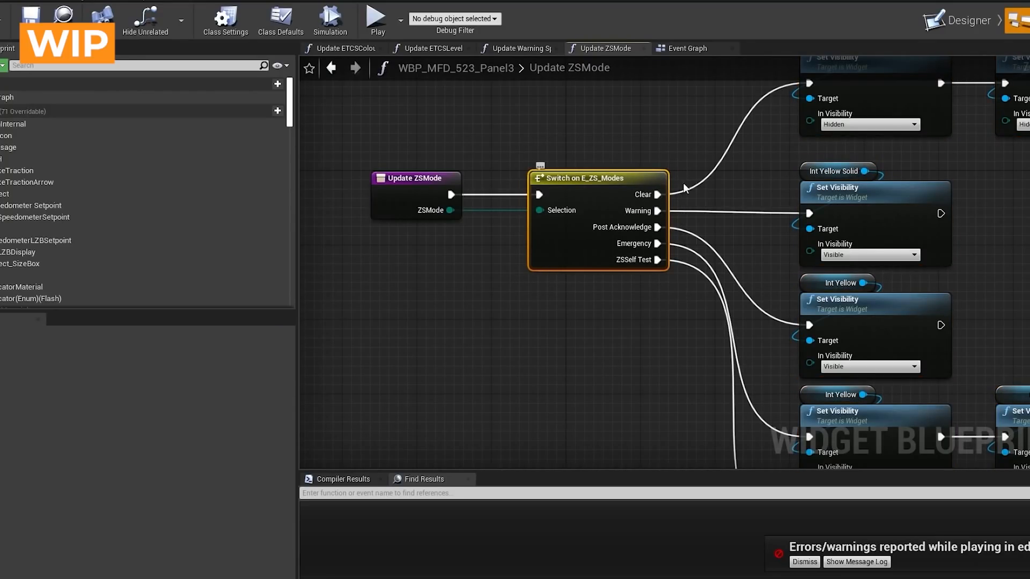
pyautogui.moveTo(638, 211)
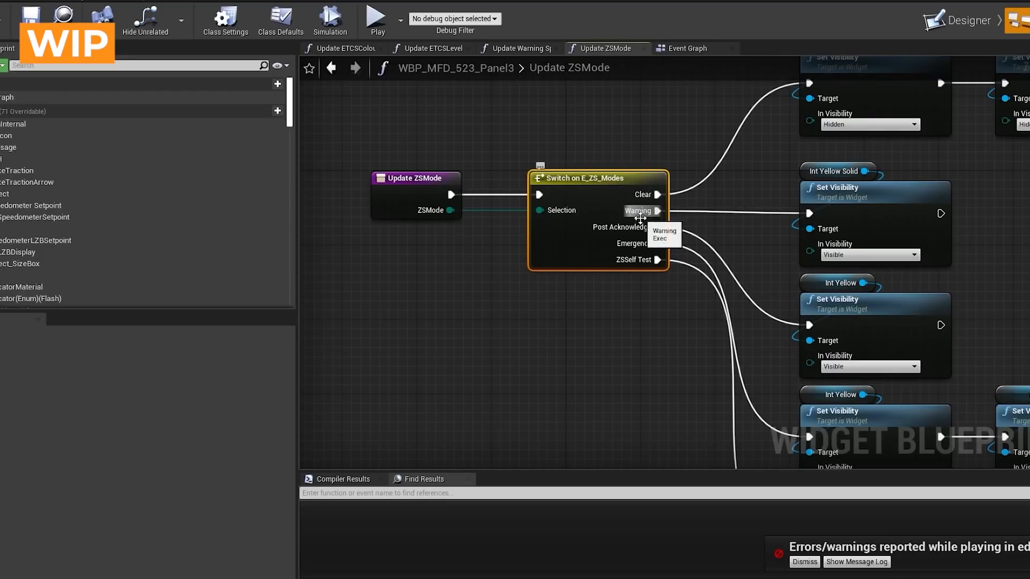
pyautogui.moveTo(649, 194)
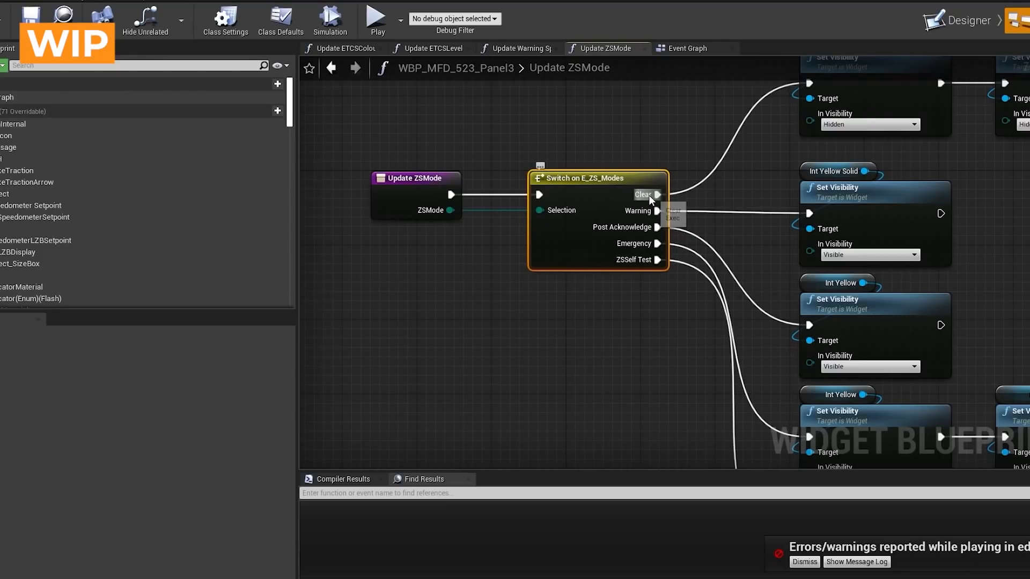
pyautogui.moveTo(553, 170)
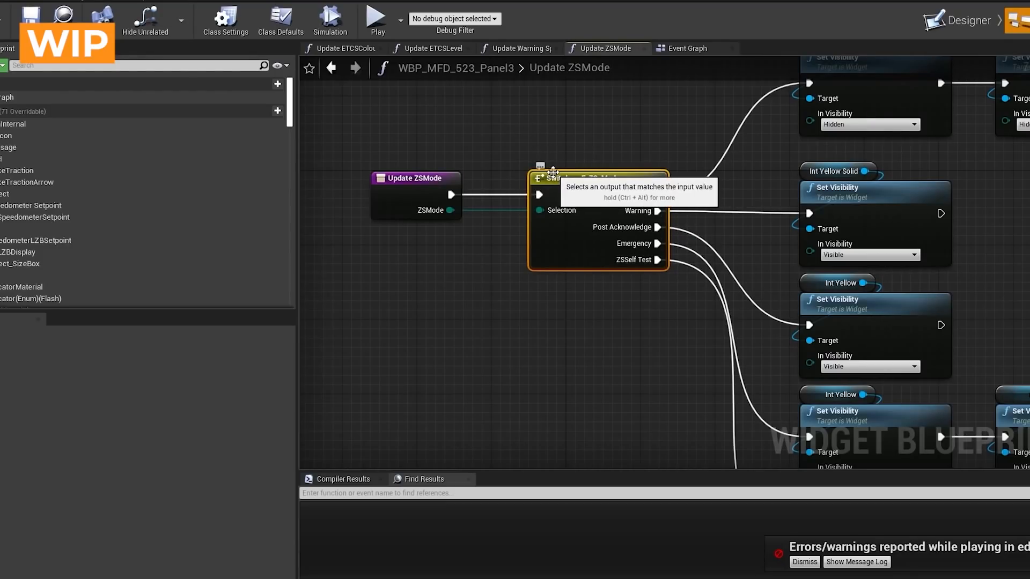
pyautogui.moveTo(806, 114)
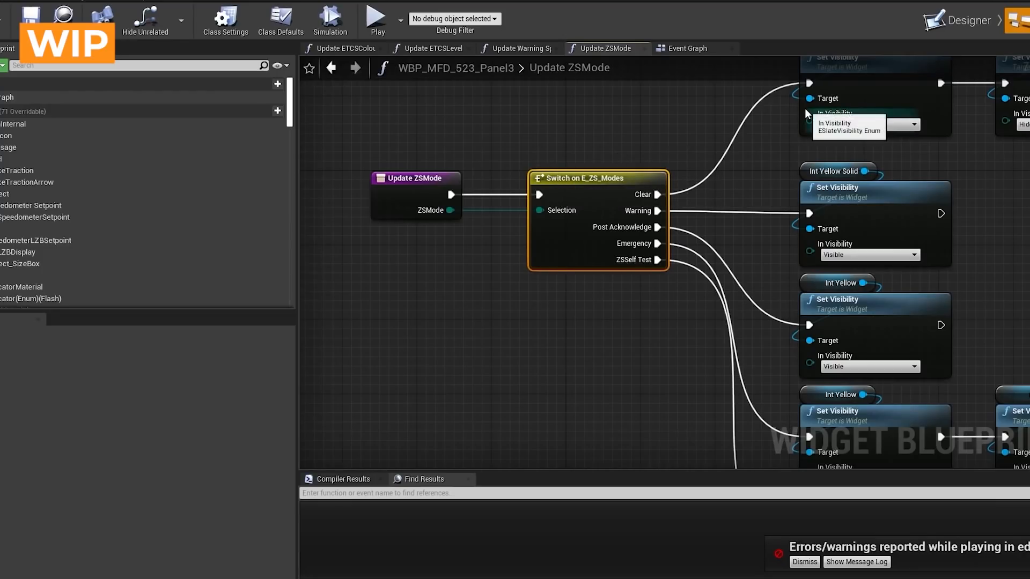
pyautogui.click(867, 123)
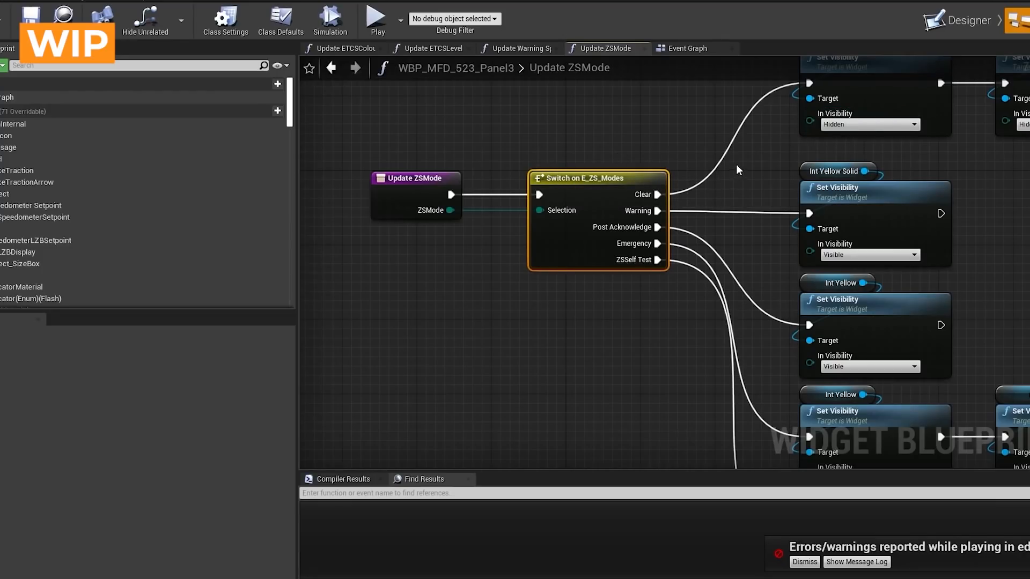
pyautogui.click(376, 20)
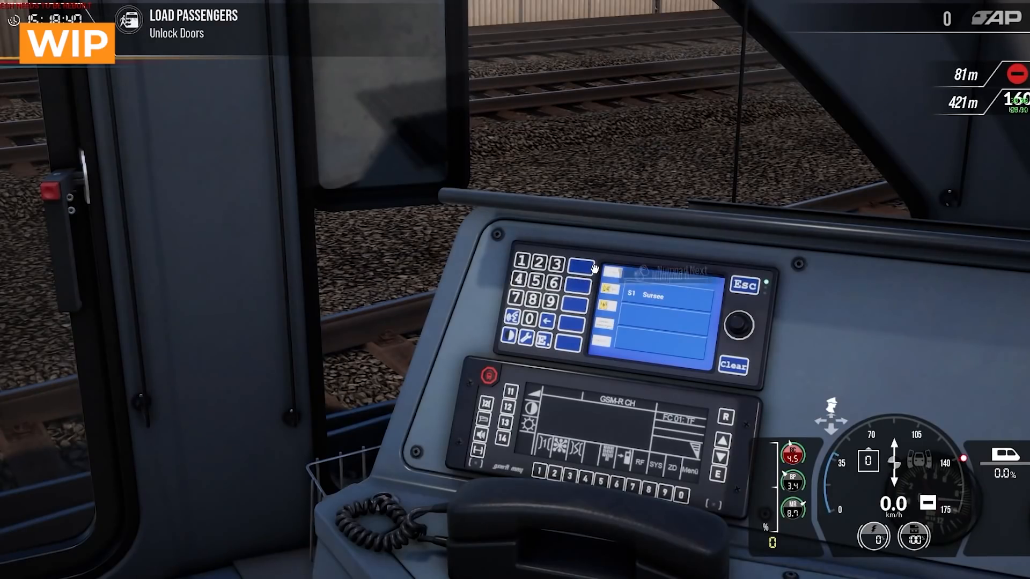
# Step: Select the S1 Sursee entry on the cab's destination terminal
pyautogui.click(576, 264)
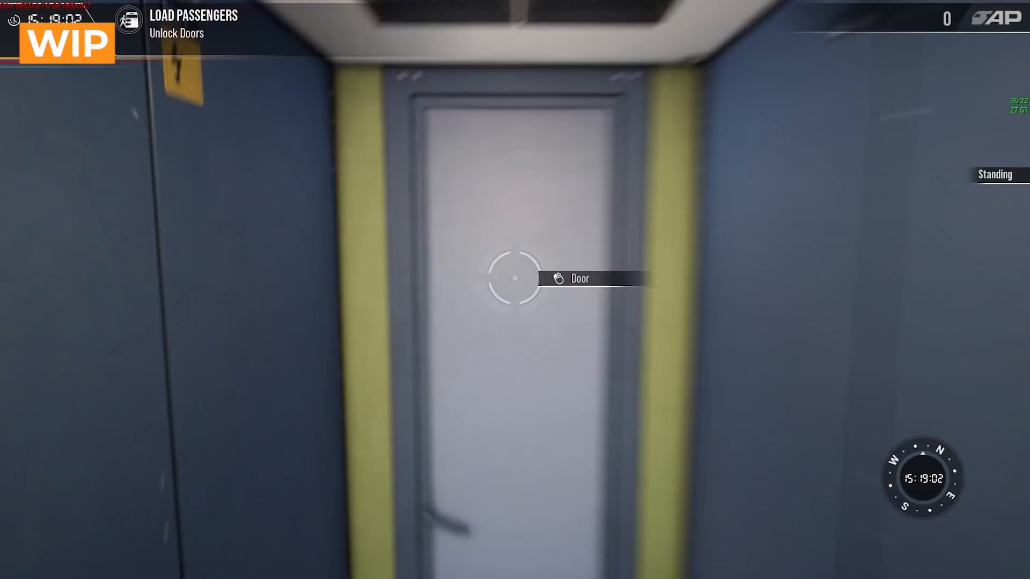
# Step: Walk through the cab door to see the S3 Luzern–Erstfeld passenger display
pyautogui.click(514, 277)
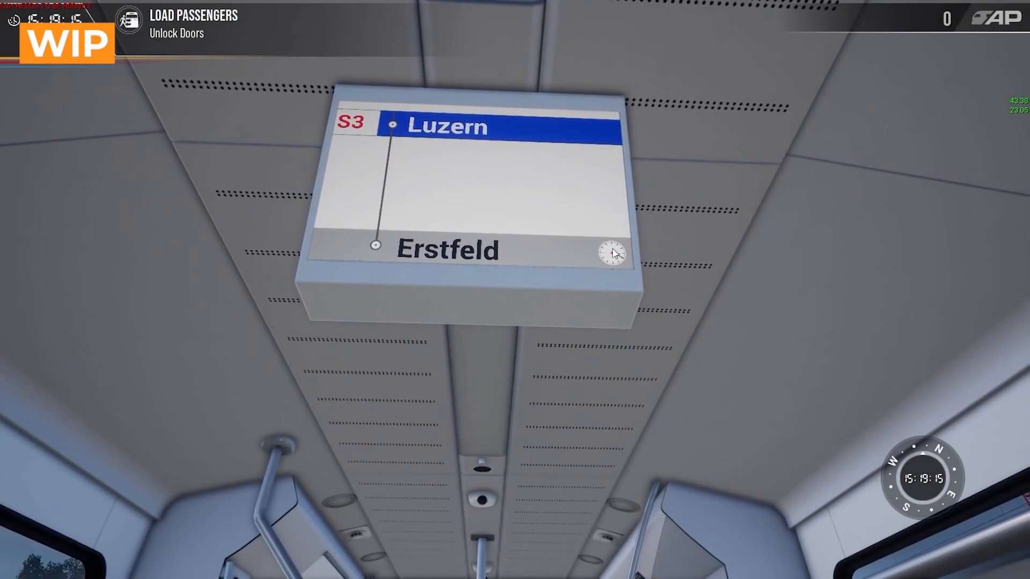
pyautogui.moveTo(514, 290)
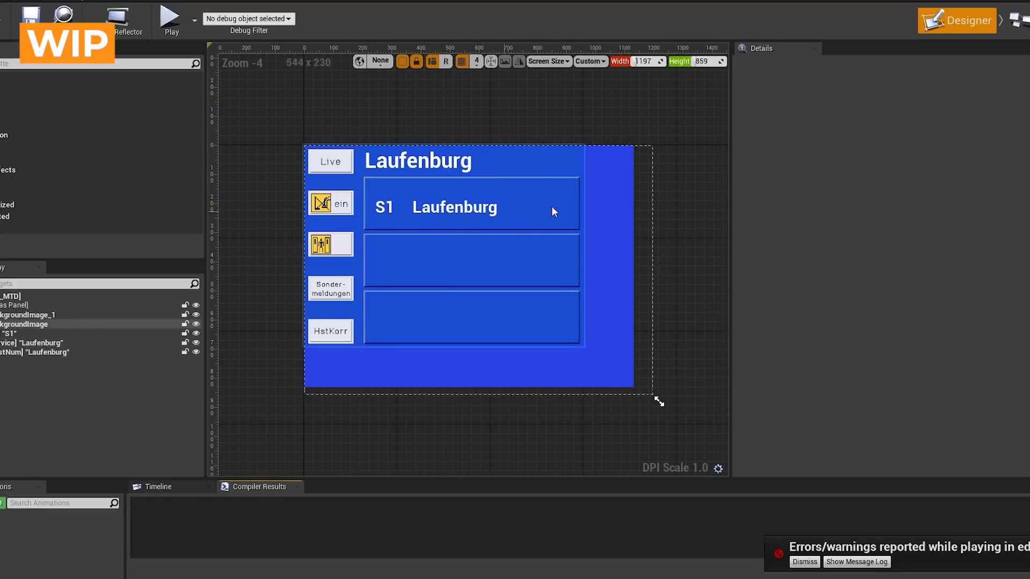
pyautogui.moveTo(1023, 20)
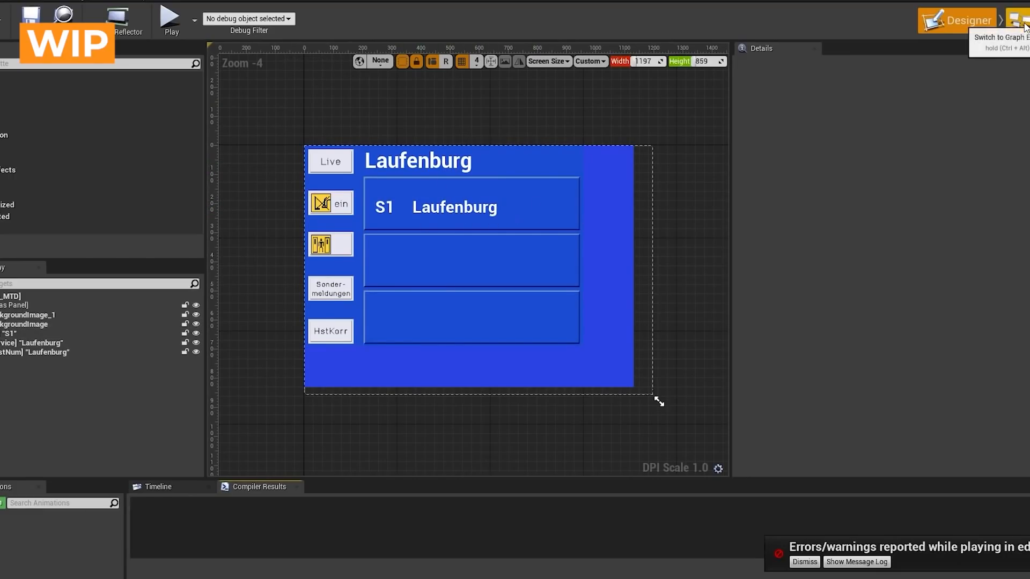
# Step: Switch WBP_523_MTD from Designer to its Set Destination ID graph
pyautogui.click(1015, 20)
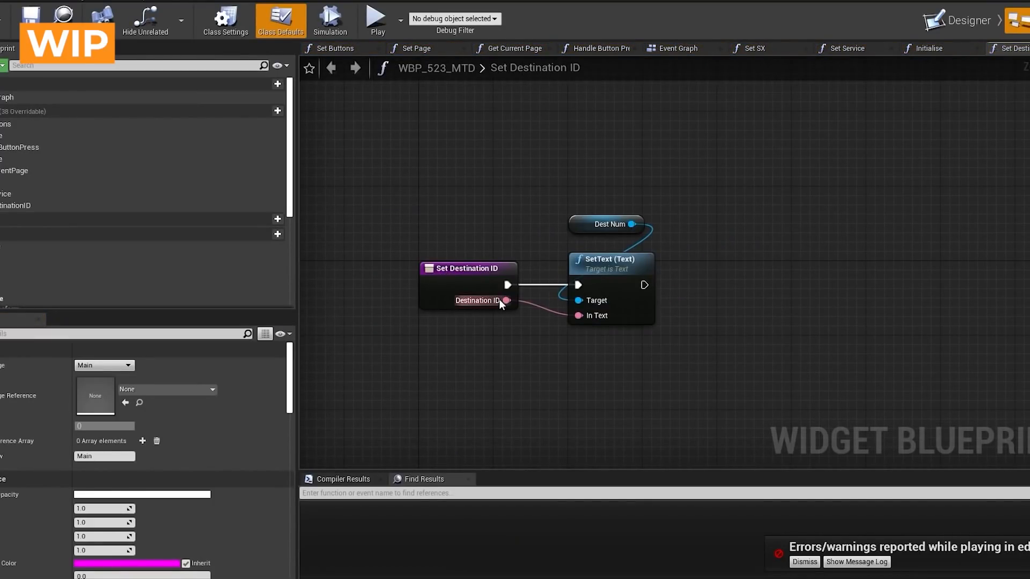
pyautogui.moveTo(955, 20)
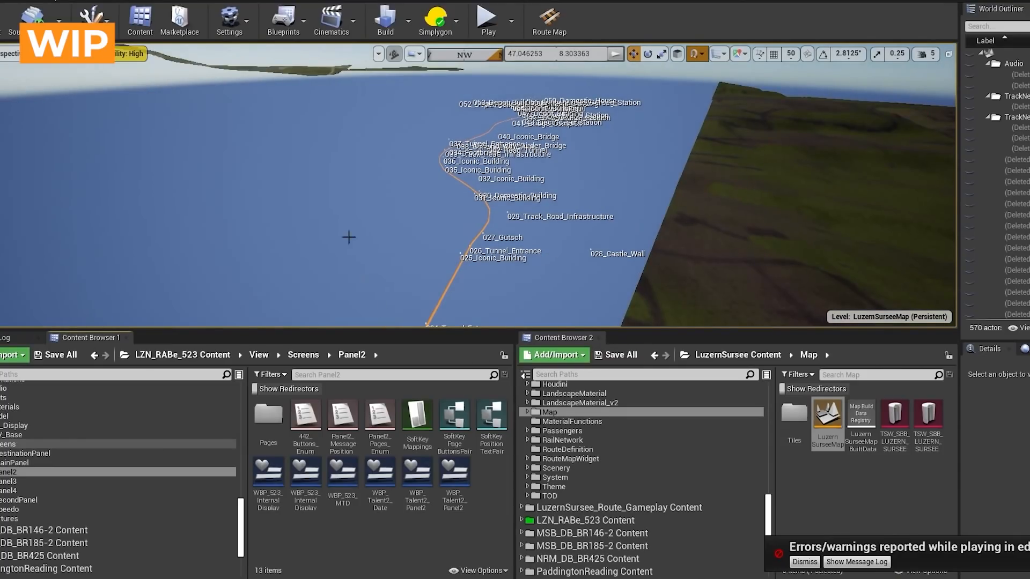
pyautogui.moveTo(588, 239)
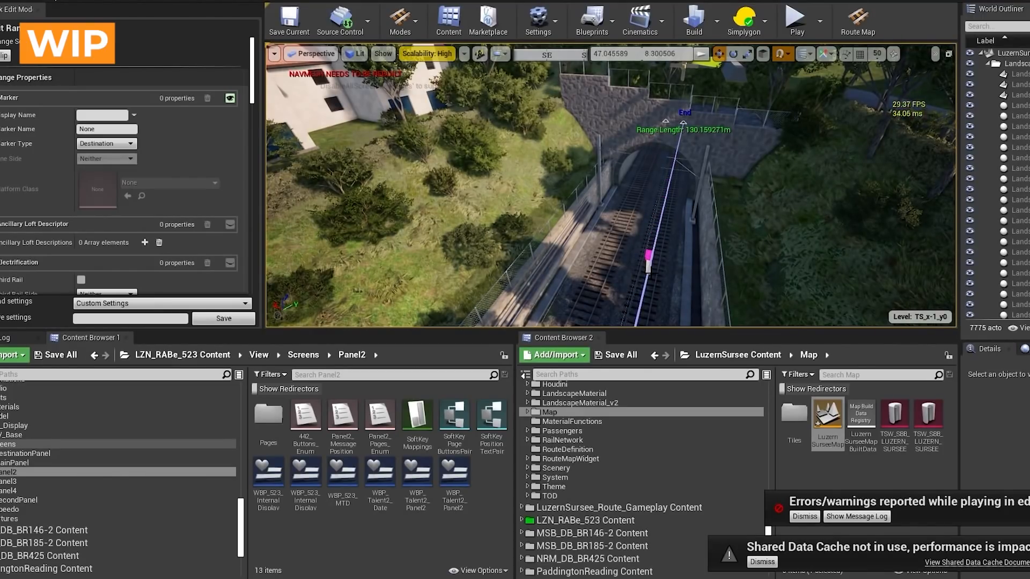
# Step: Scroll the 130 m track range's properties through electrification and material colours
pyautogui.scroll(-3)
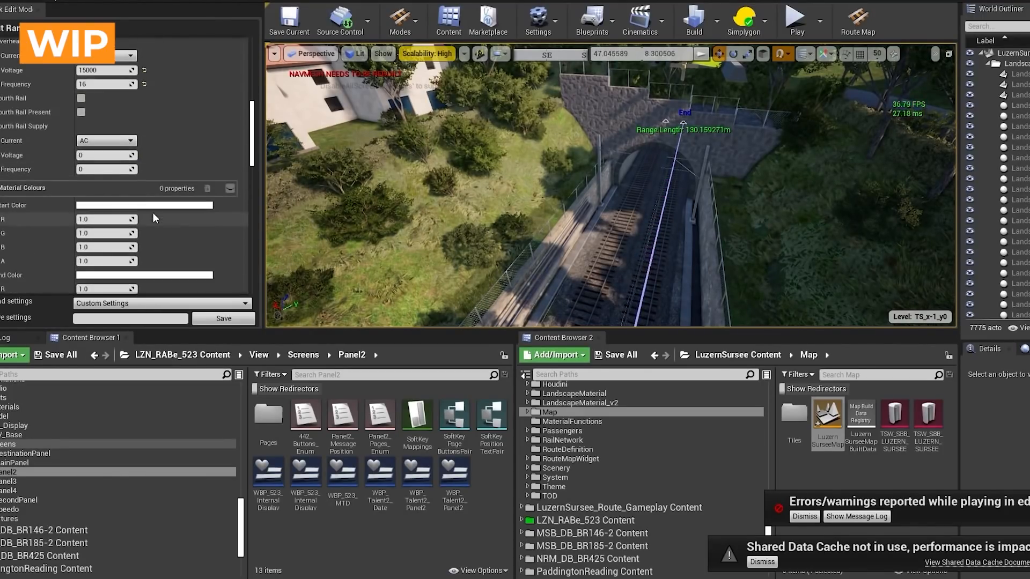
pyautogui.scroll(-3)
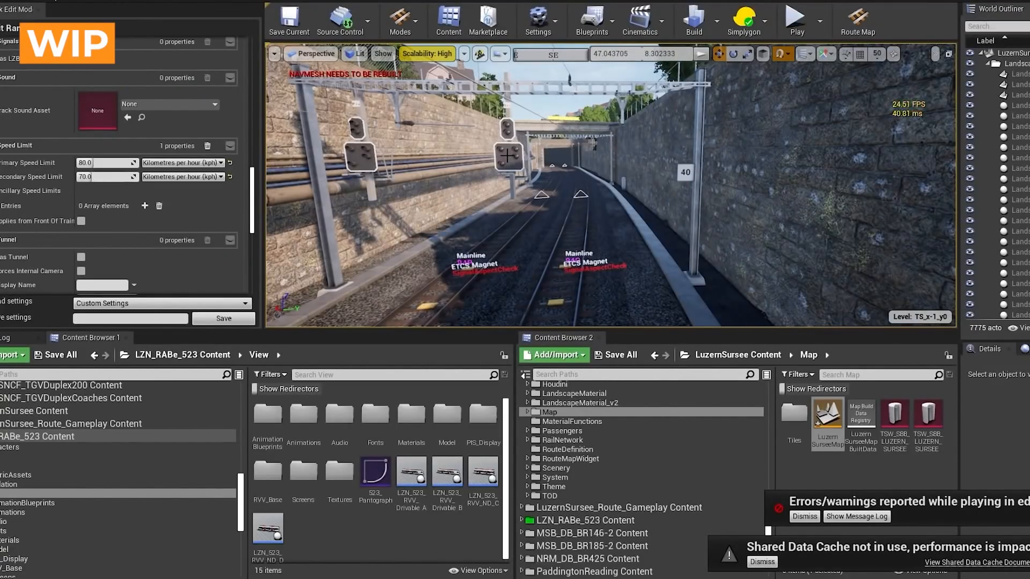
pyautogui.moveTo(687, 196)
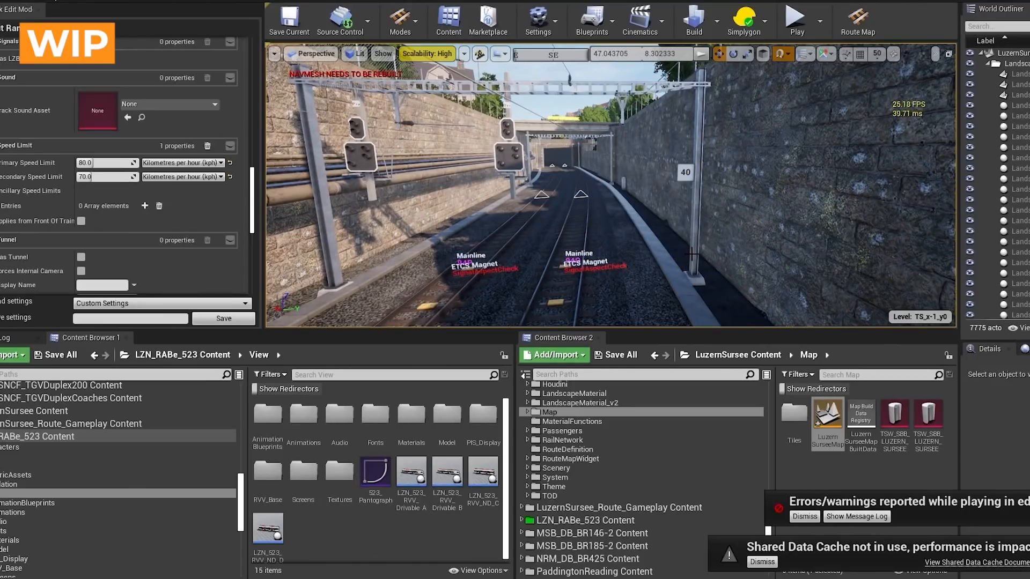
# Step: Play the Luzern route in the editor with the 80/70 km/h track range
pyautogui.click(802, 20)
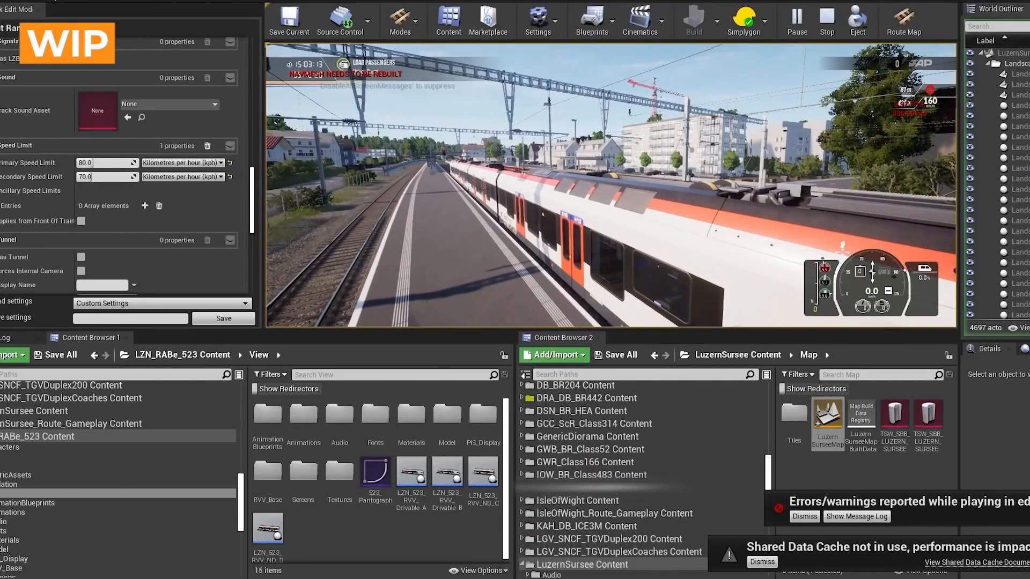